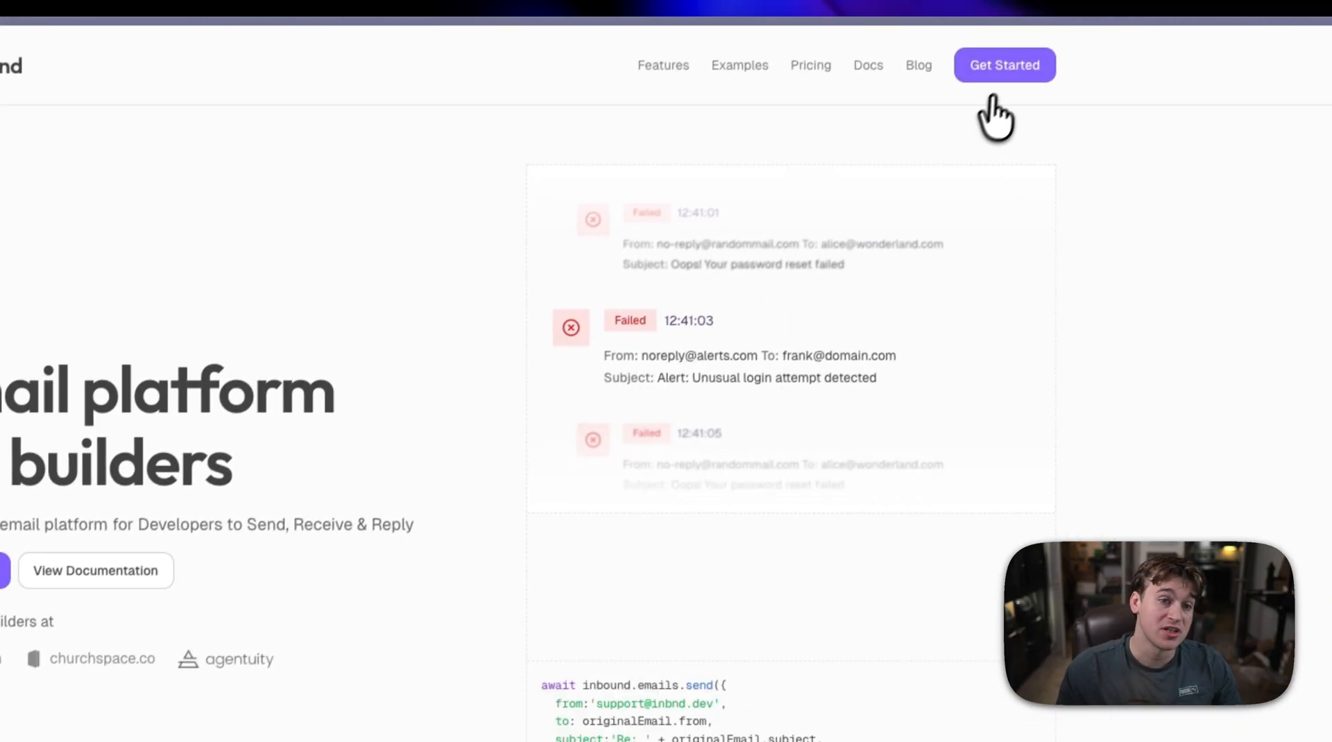
# Step: Sign up via Get Started and set the account display name to 'ryan'
pyautogui.click(1005, 65)
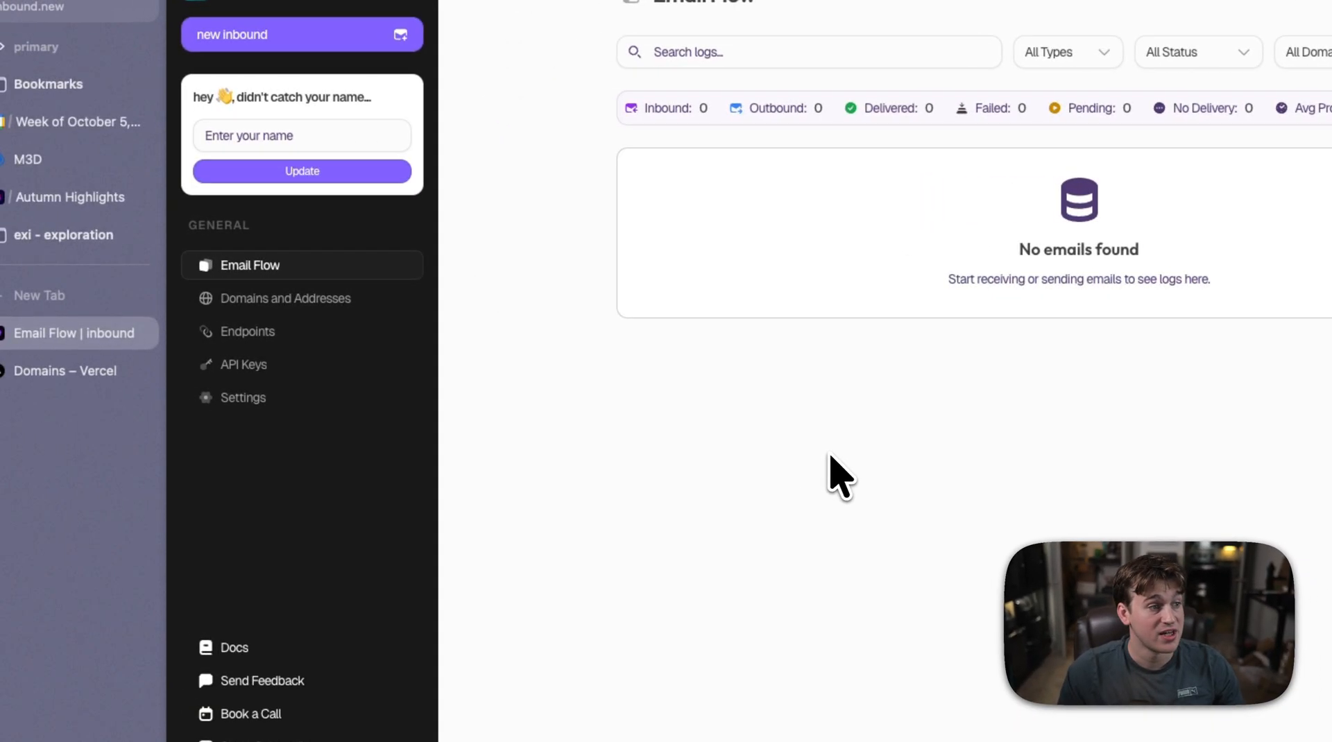
pyautogui.click(301, 135)
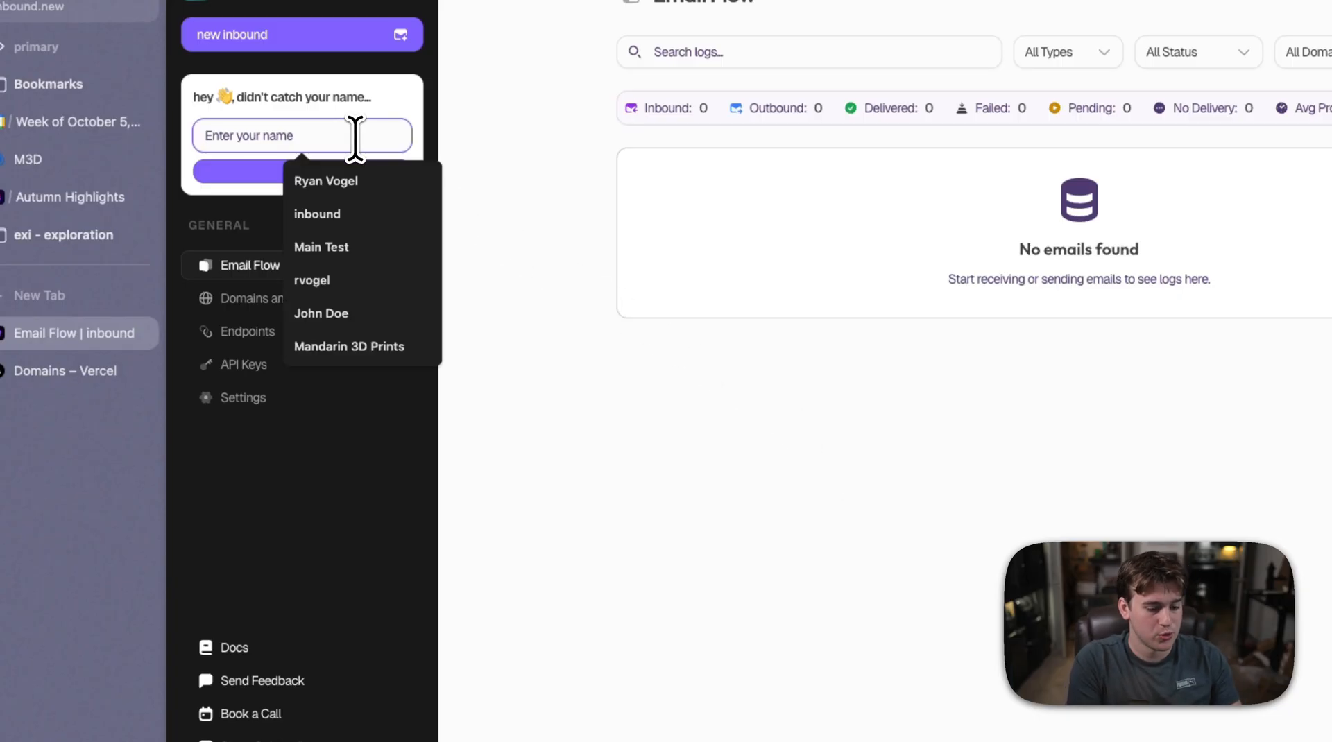
pyautogui.write('ryan')
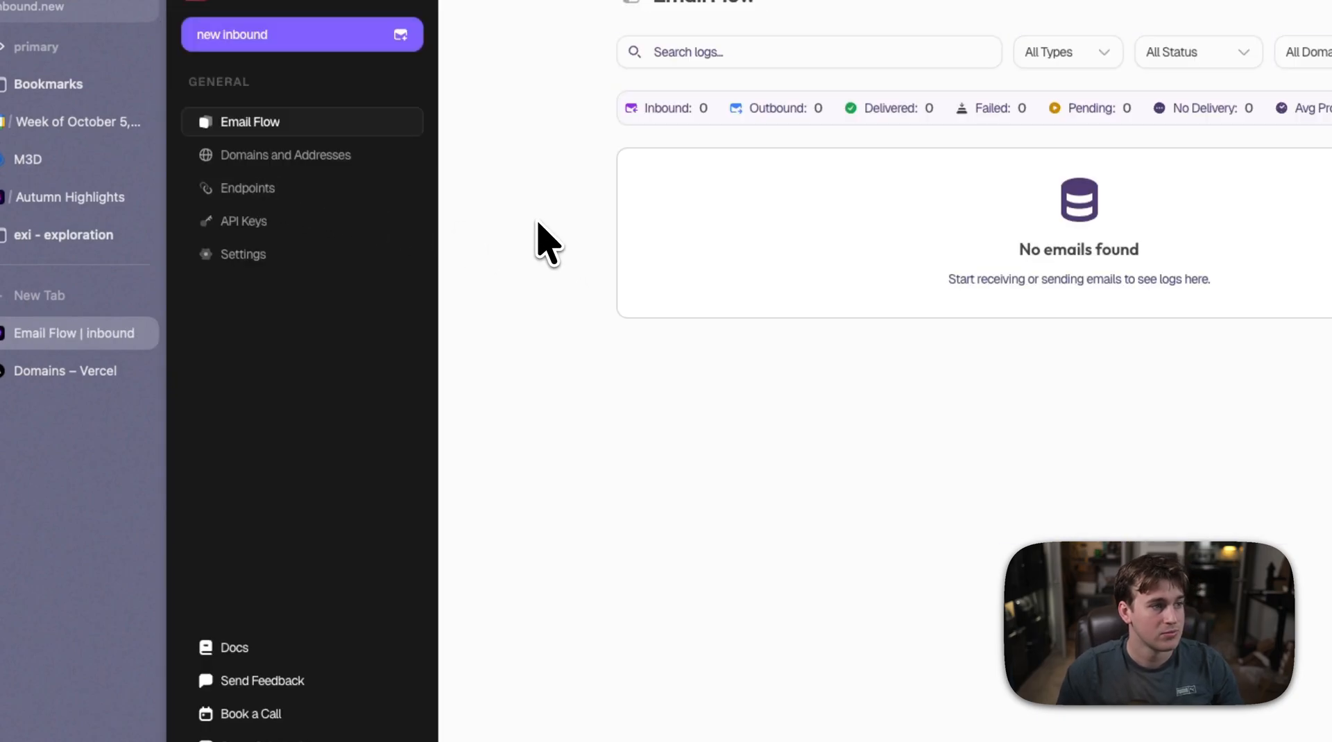
pyautogui.moveTo(552, 264)
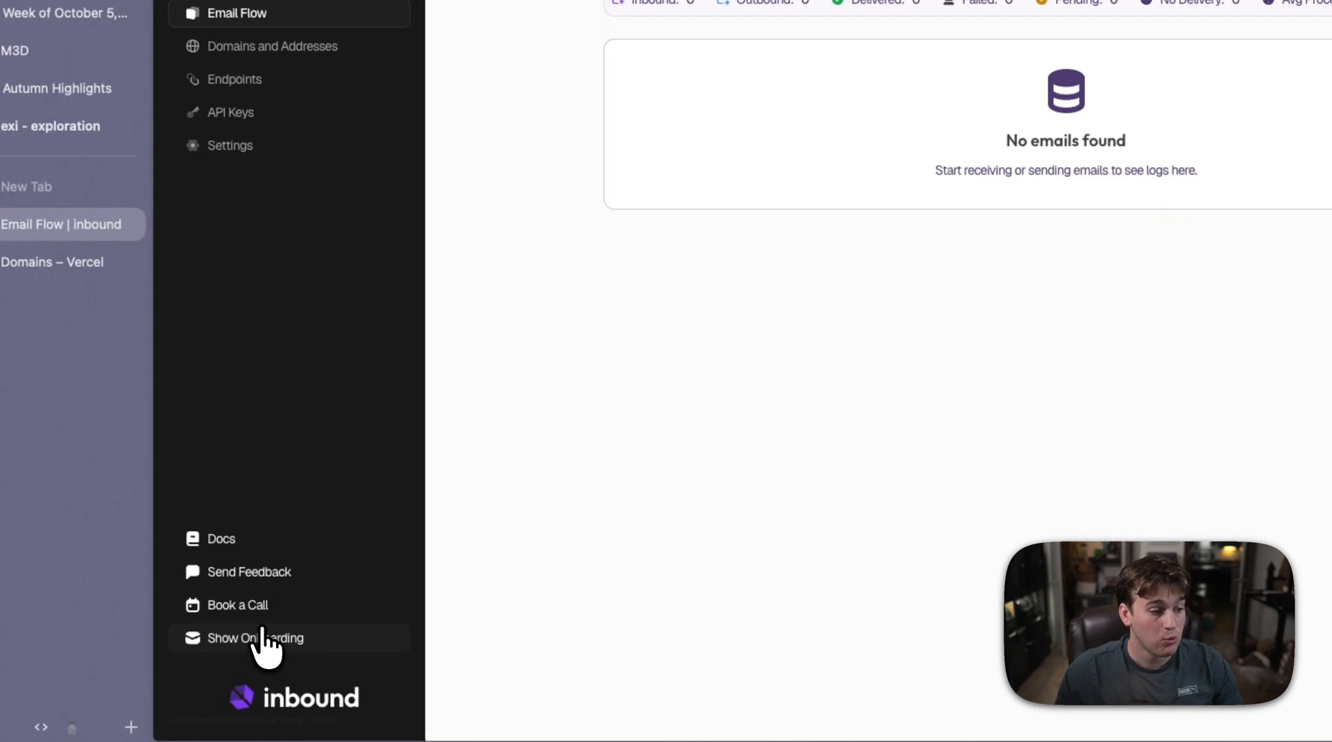
# Step: Reopen onboarding from the sidebar and create an API key, filling the send-email code sample
pyautogui.click(255, 638)
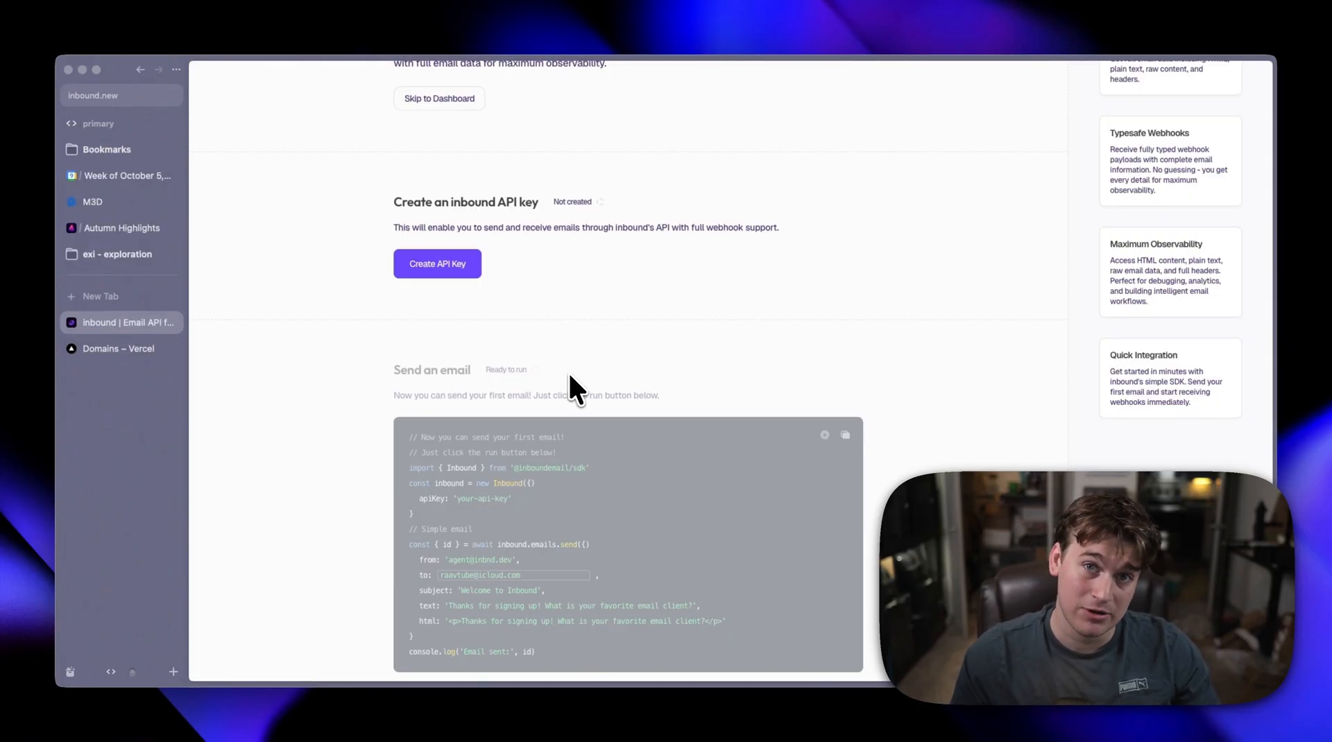
pyautogui.click(437, 264)
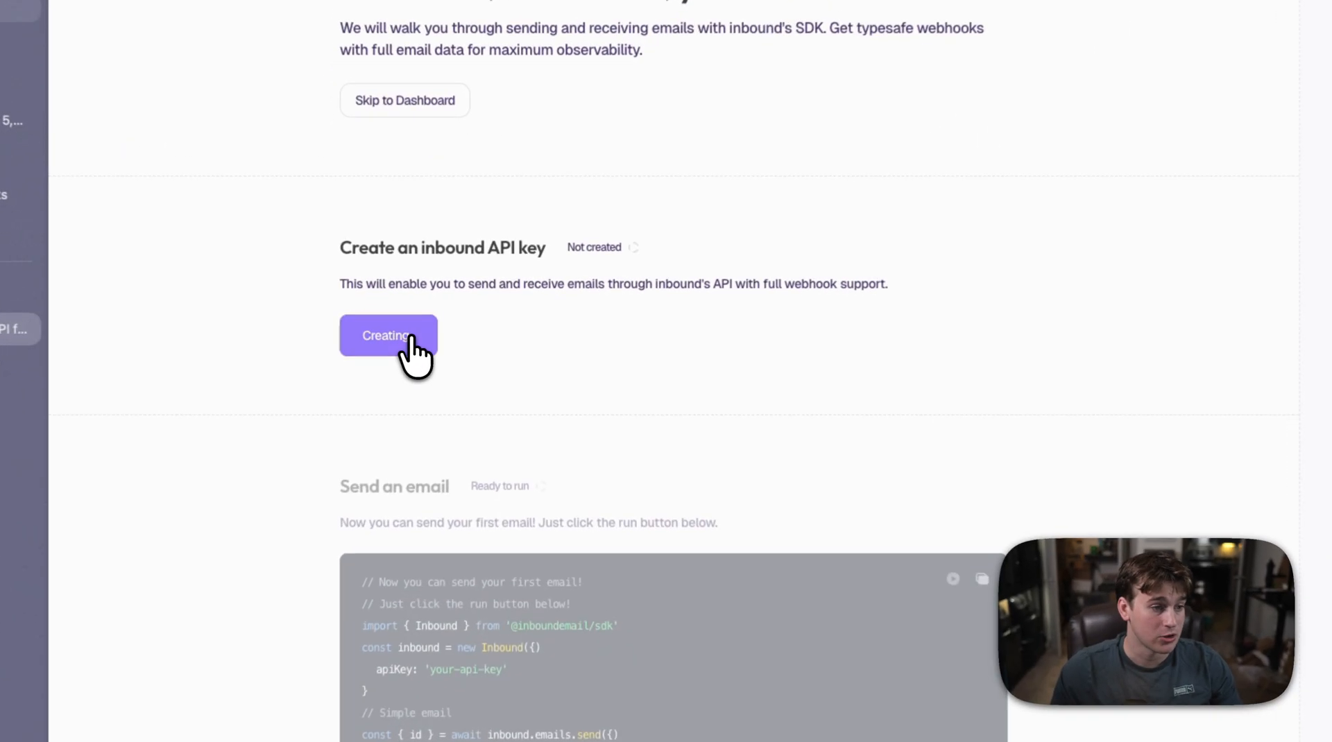
pyautogui.click(389, 336)
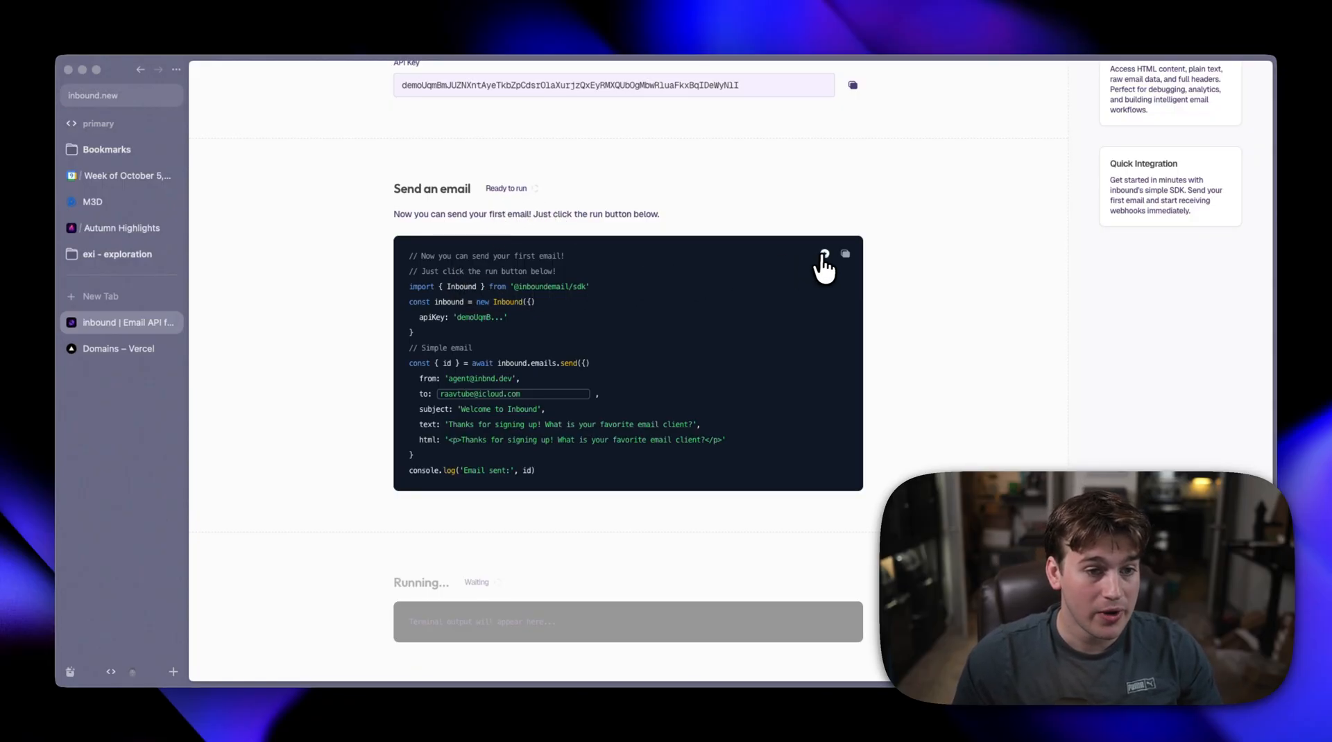
# Step: Run the Send an email demo and scroll to the reply and 'Email received!' result
pyautogui.click(823, 255)
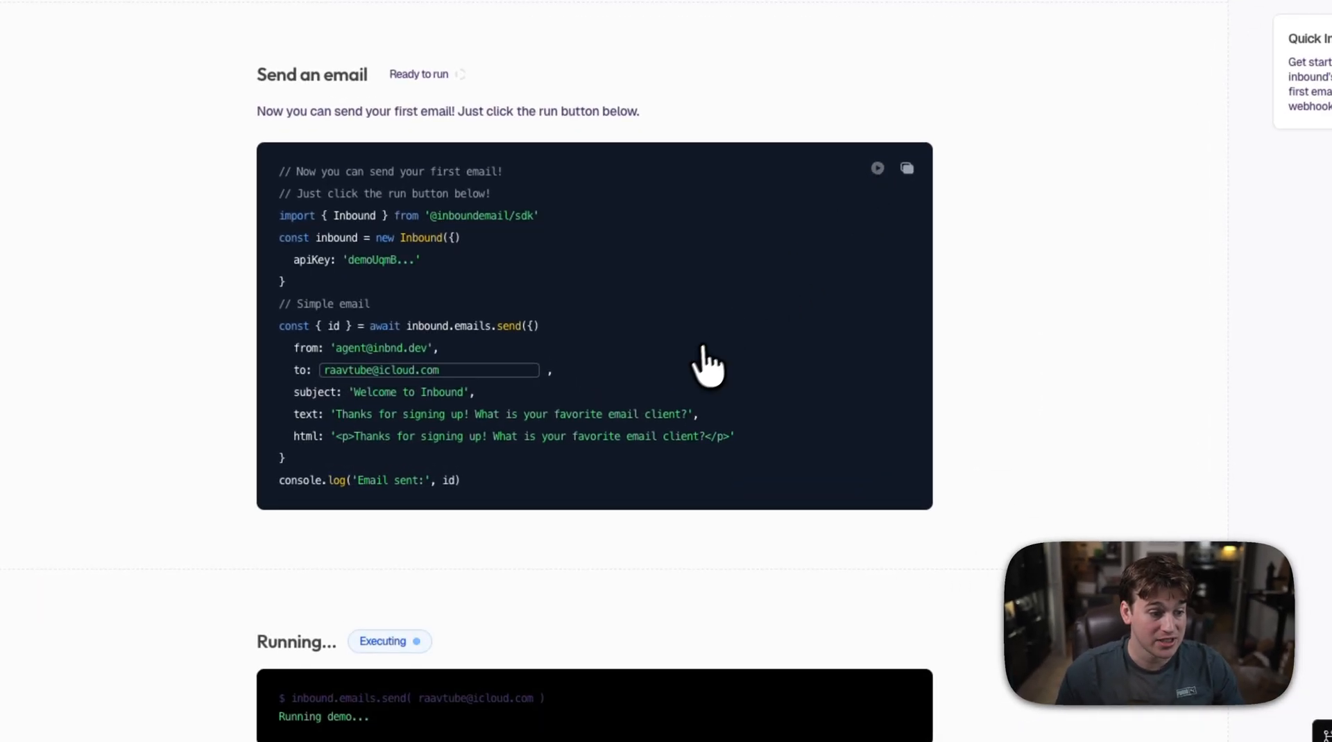
pyautogui.scroll(-3)
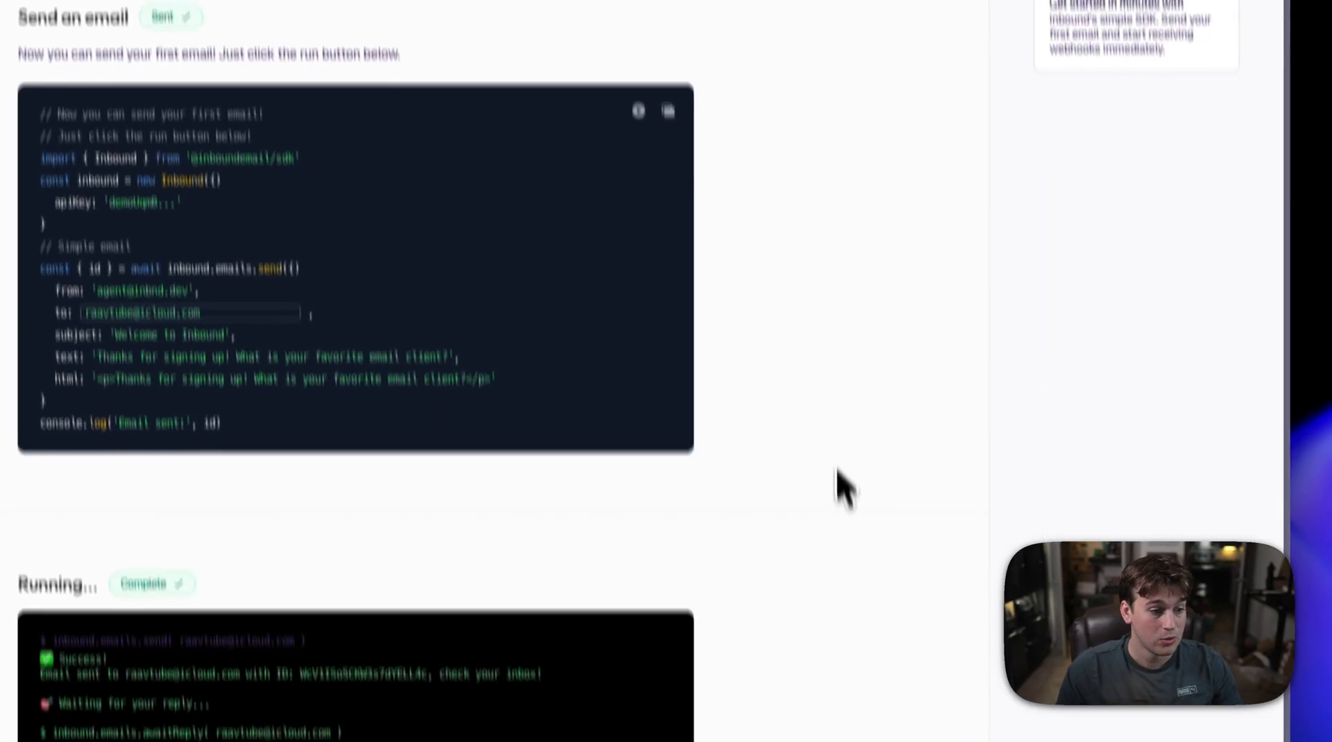
pyautogui.scroll(-3)
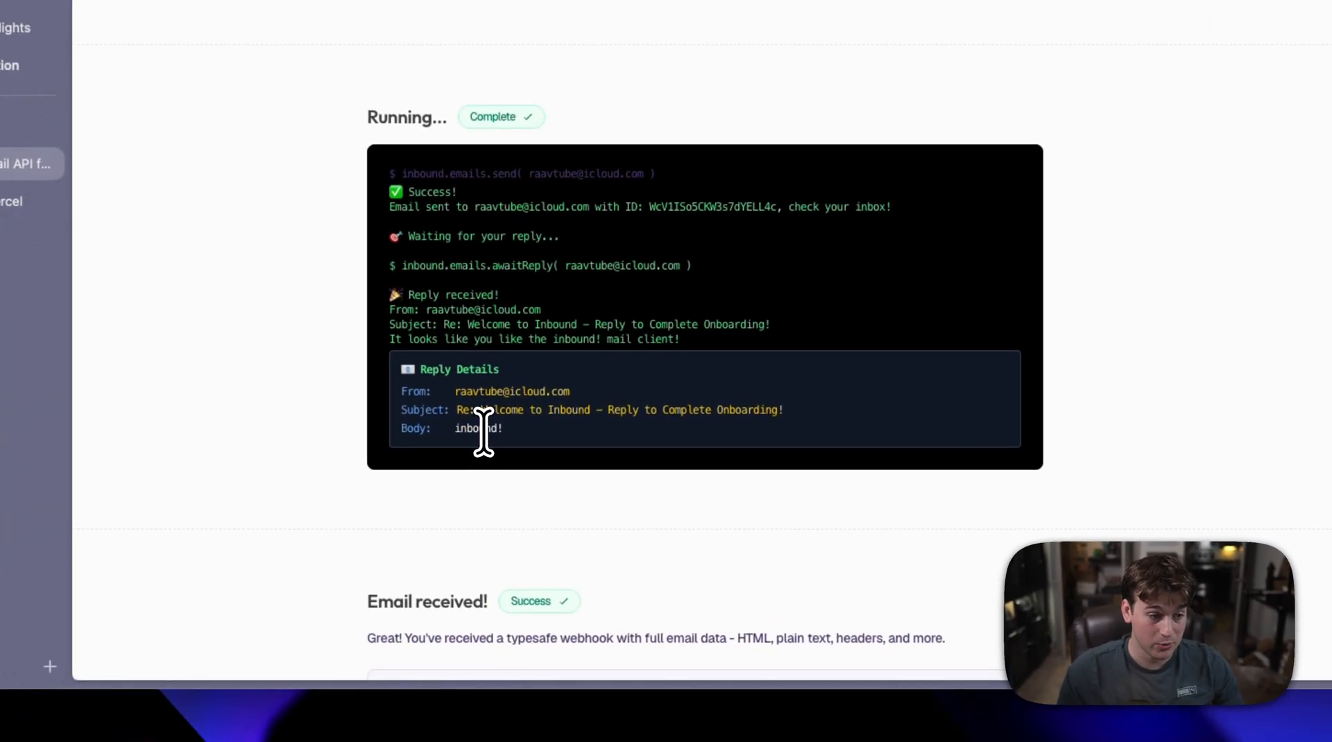
pyautogui.scroll(-3)
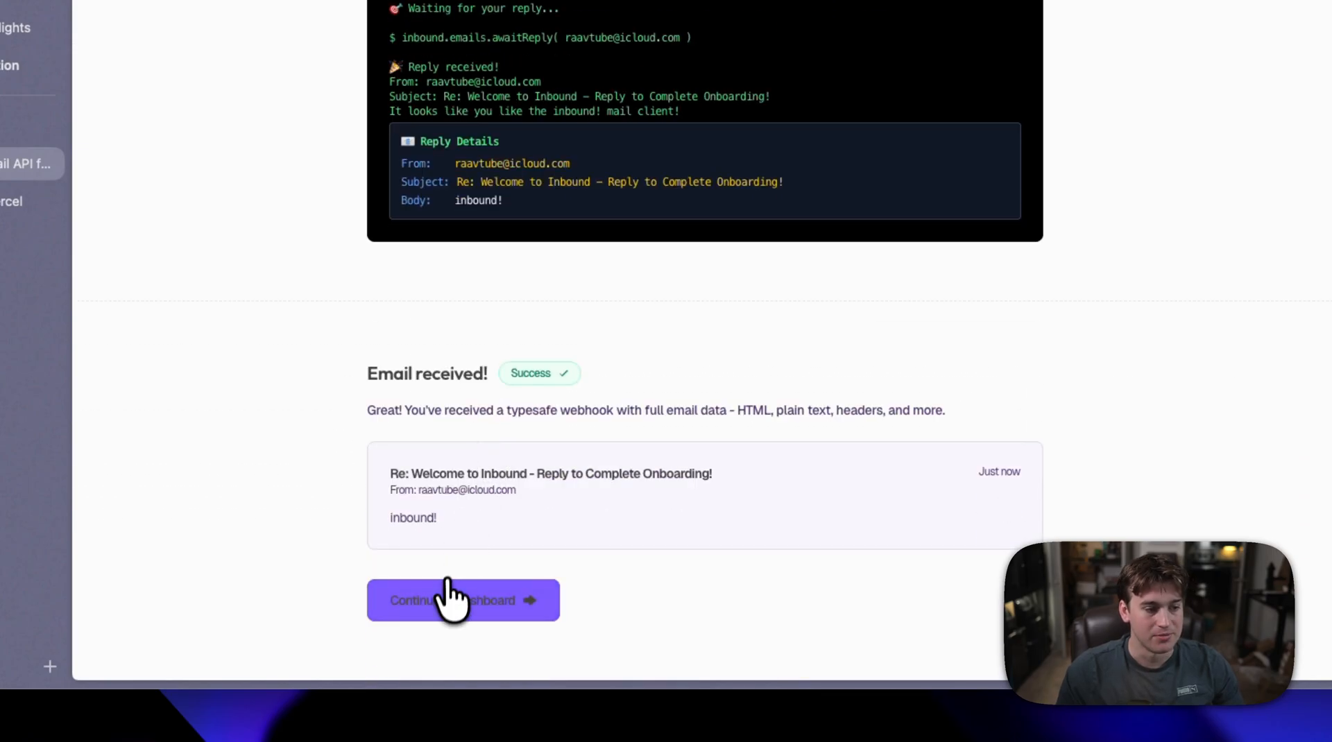
# Step: Continue to the dashboard and add thebeerapp.com as a new domain
pyautogui.click(463, 601)
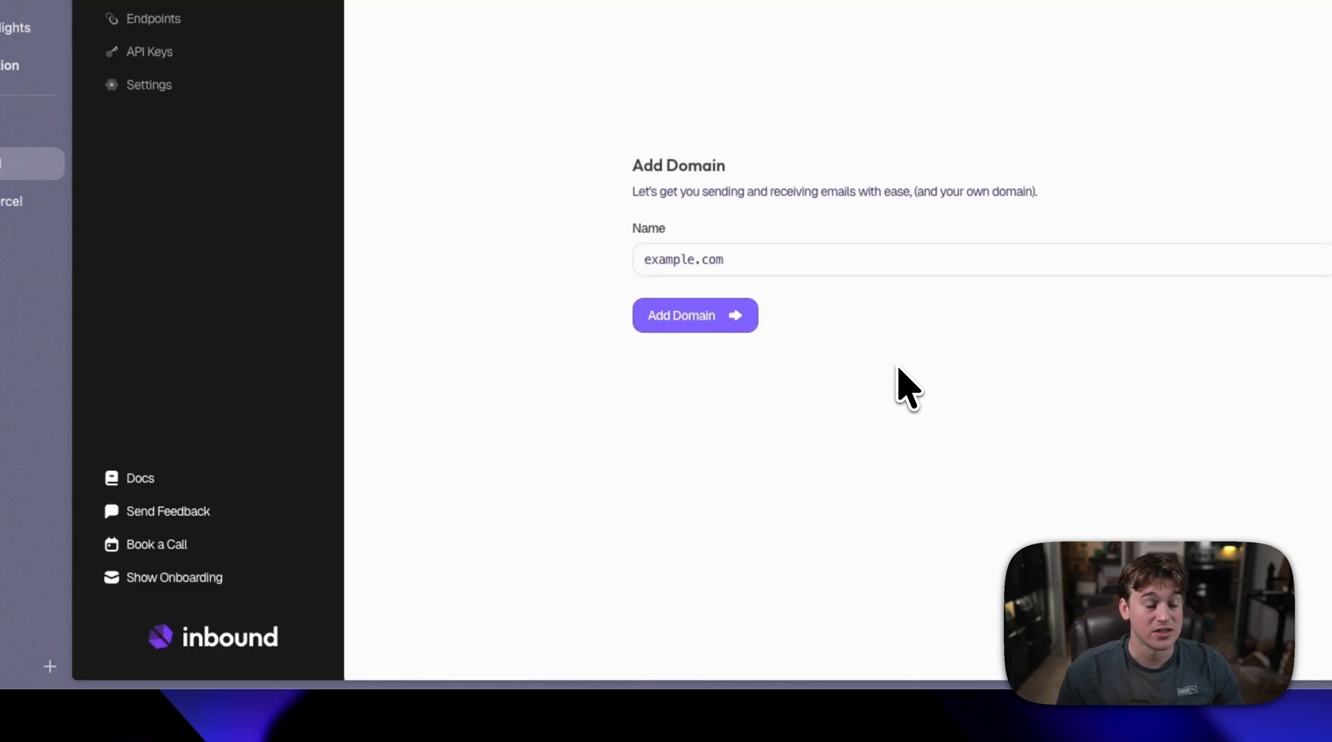
pyautogui.moveTo(836, 464)
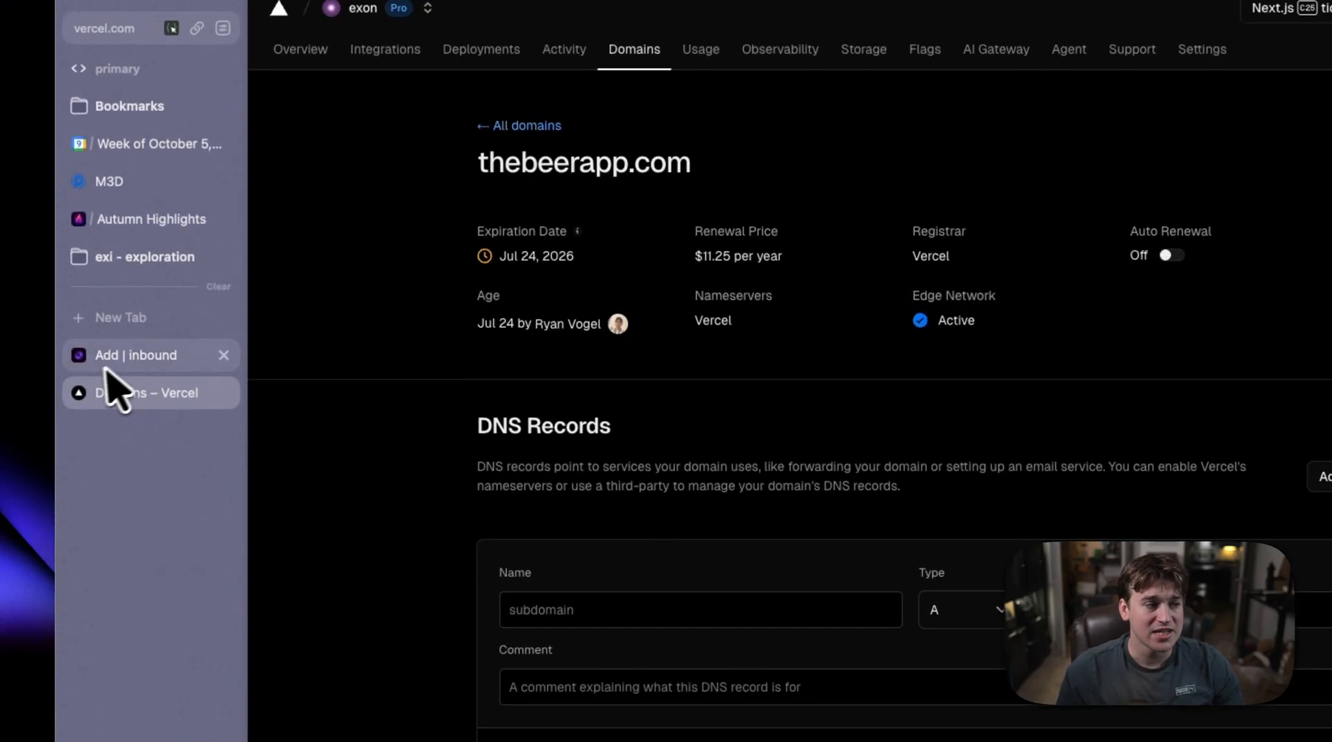
pyautogui.click(136, 355)
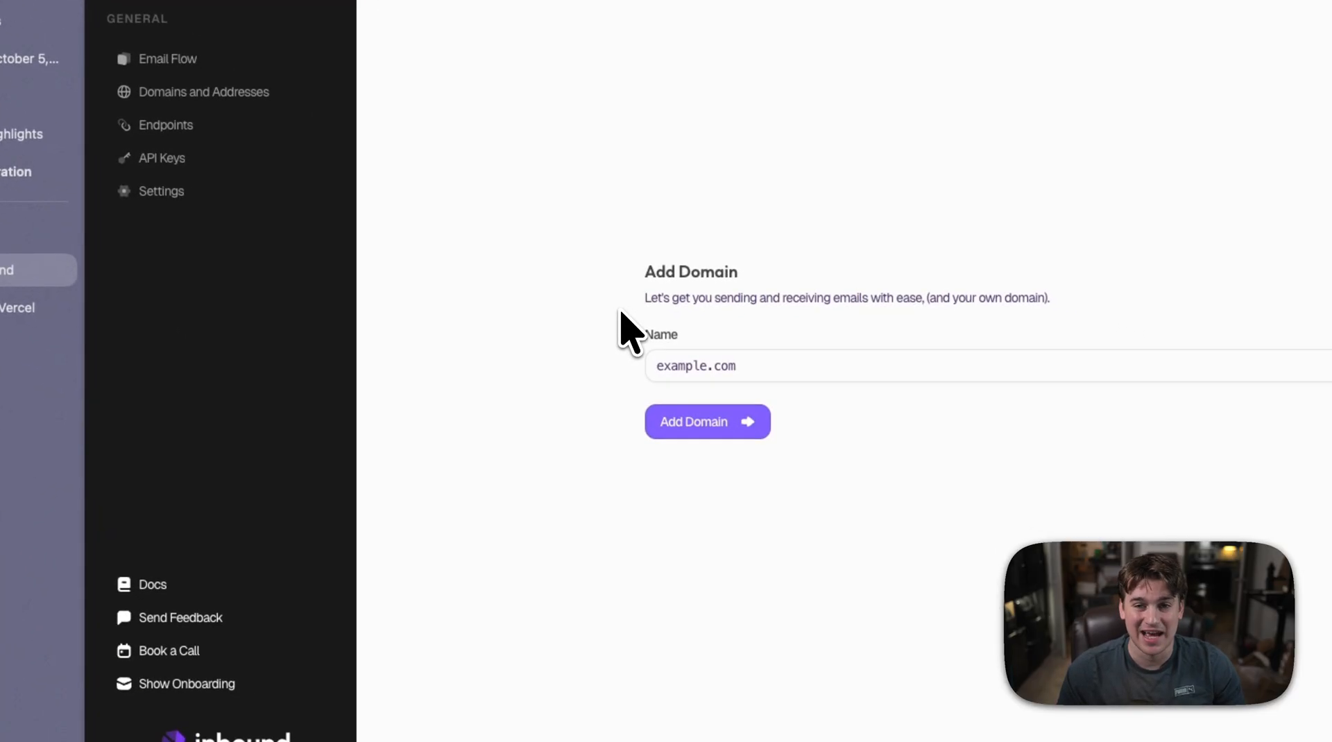
pyautogui.write('thebeerapp.com')
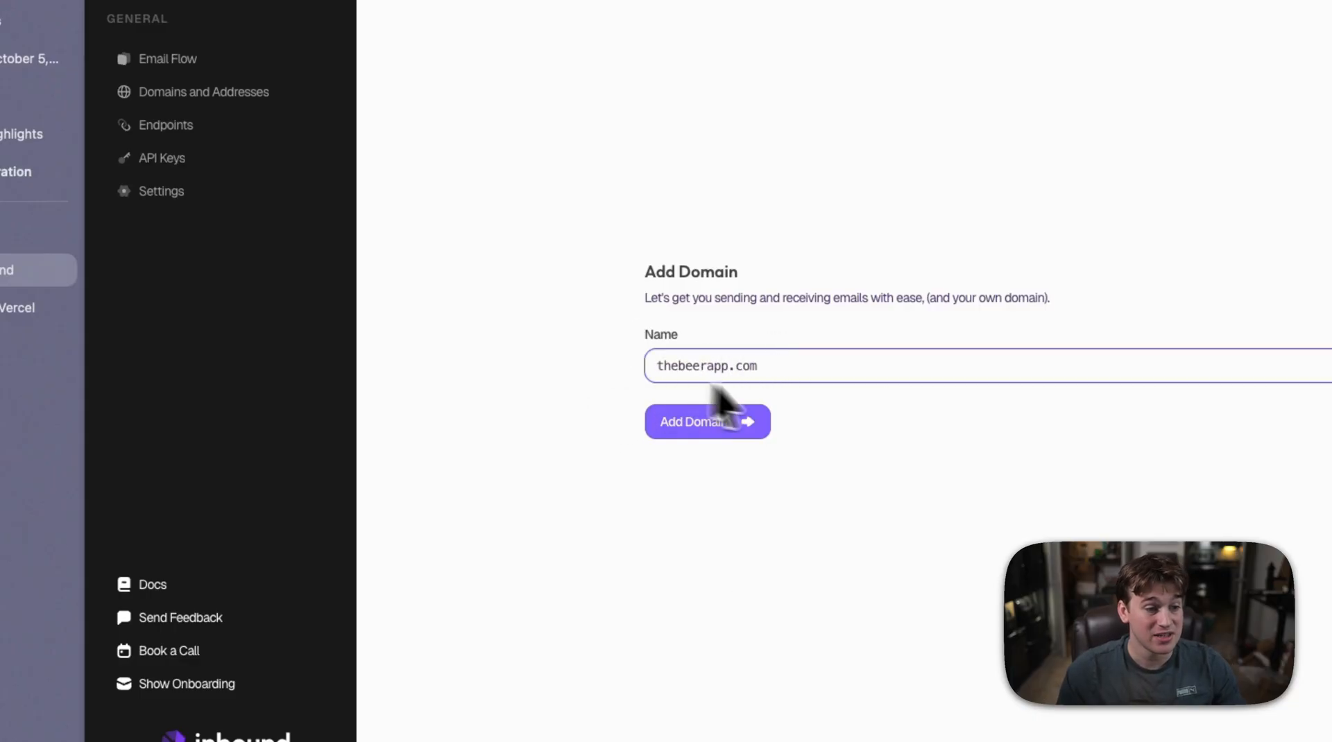
pyautogui.click(706, 422)
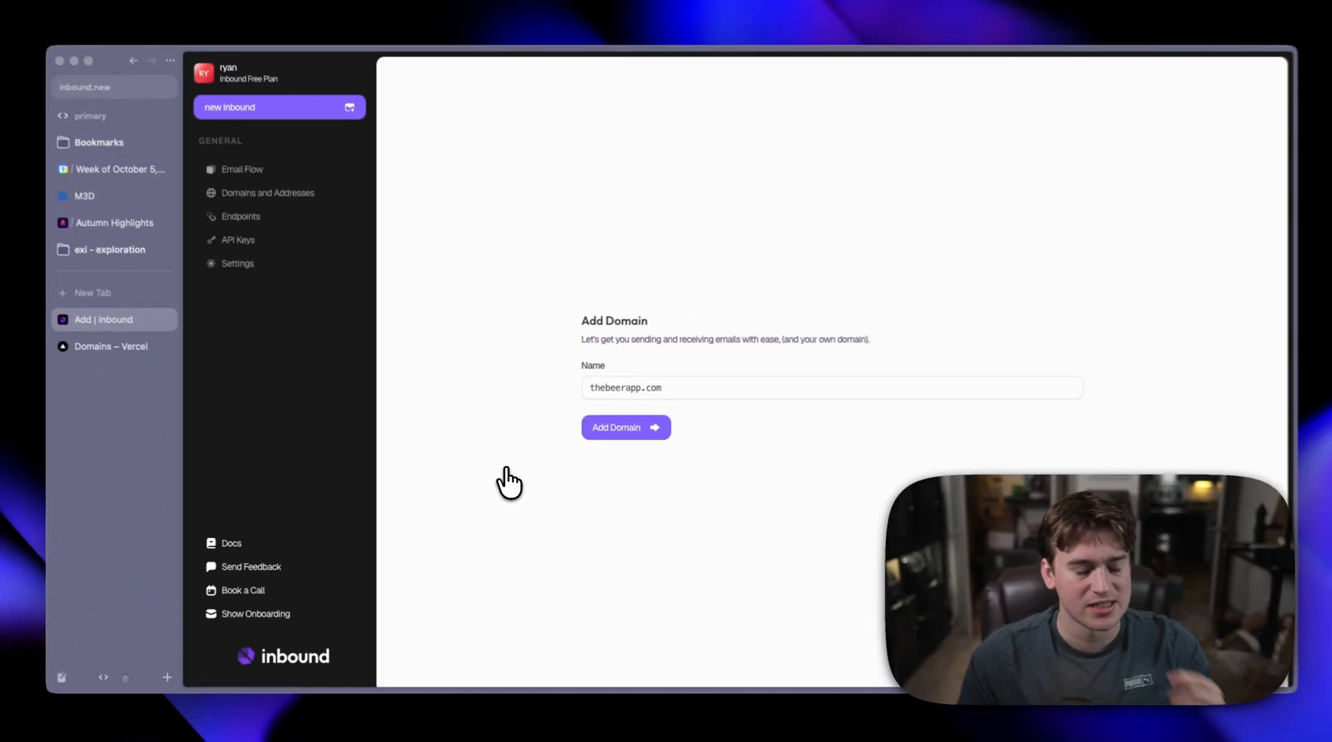
# Step: In Vercel's DNS settings for thebeerapp.com, upload the zone file of inbound's mail records
pyautogui.click(625, 427)
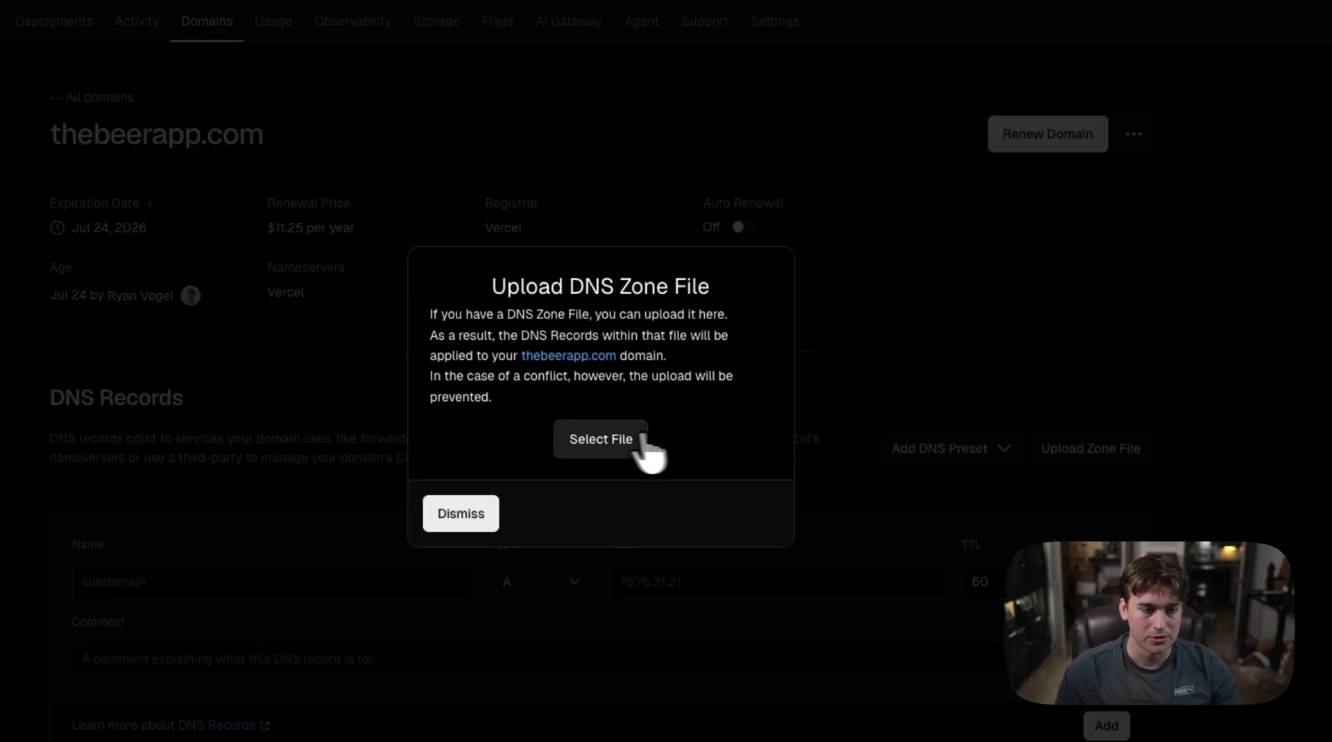
pyautogui.click(599, 438)
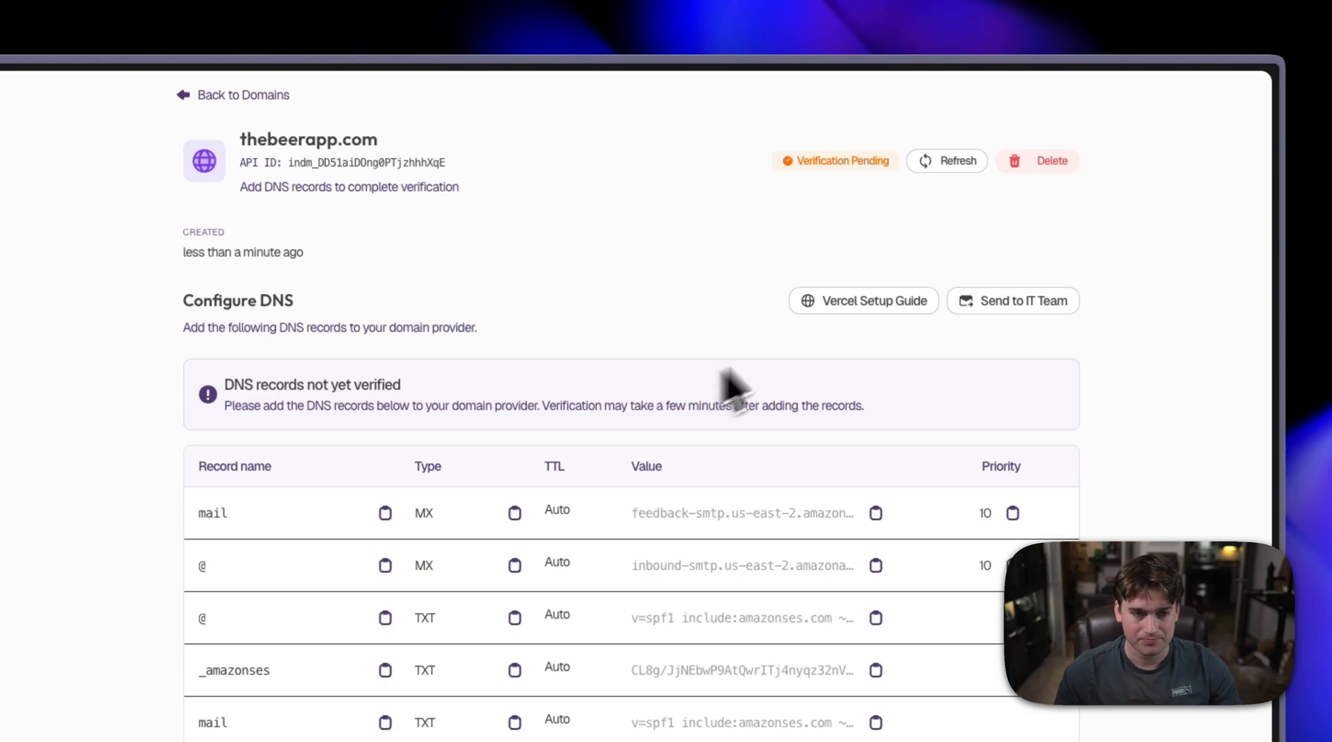
# Step: Refresh thebeerapp.com's DNS check until the domain shows as verified
pyautogui.click(945, 161)
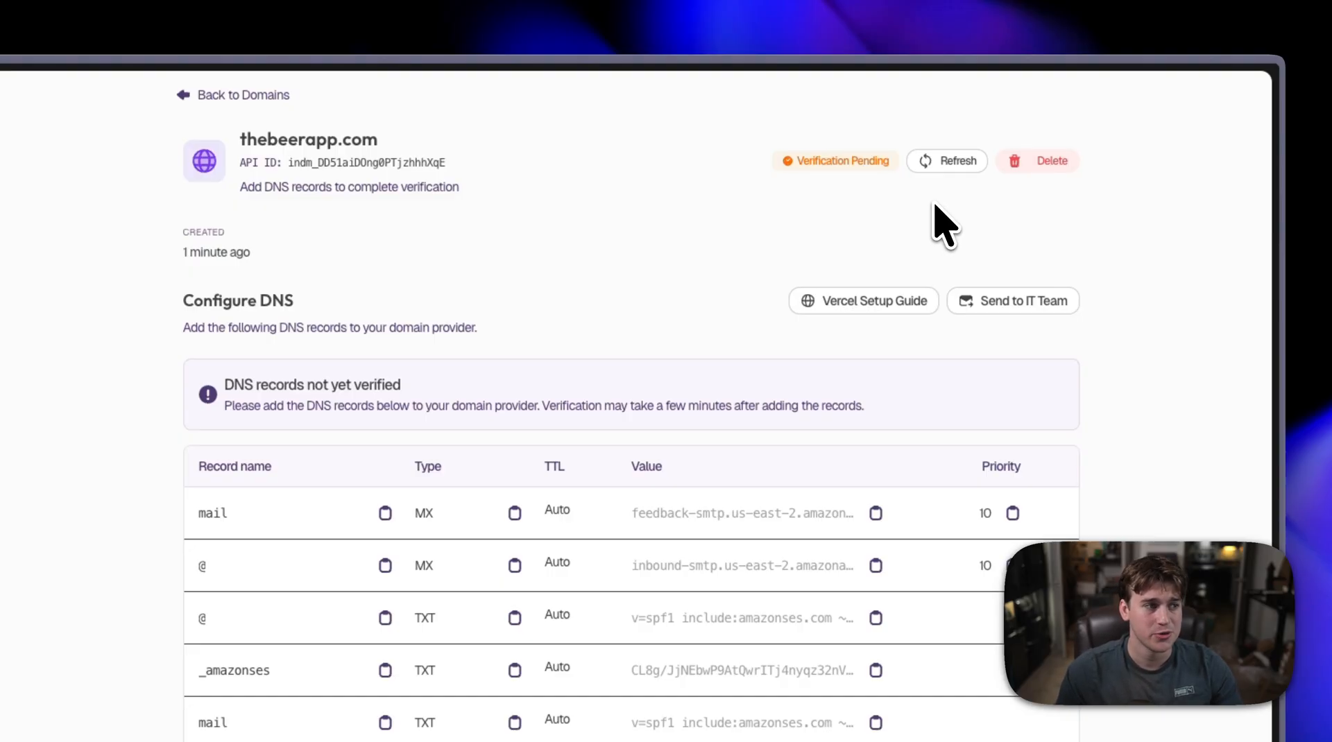
pyautogui.click(946, 161)
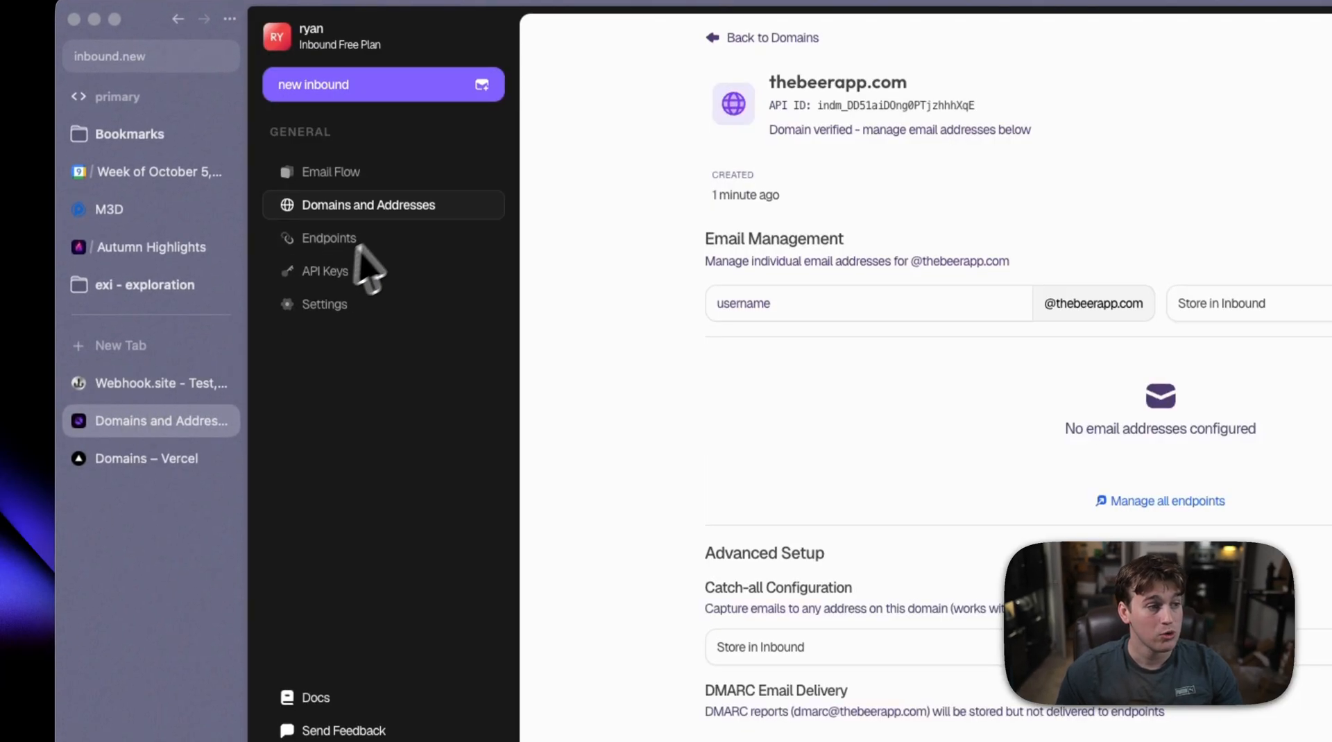
pyautogui.click(329, 237)
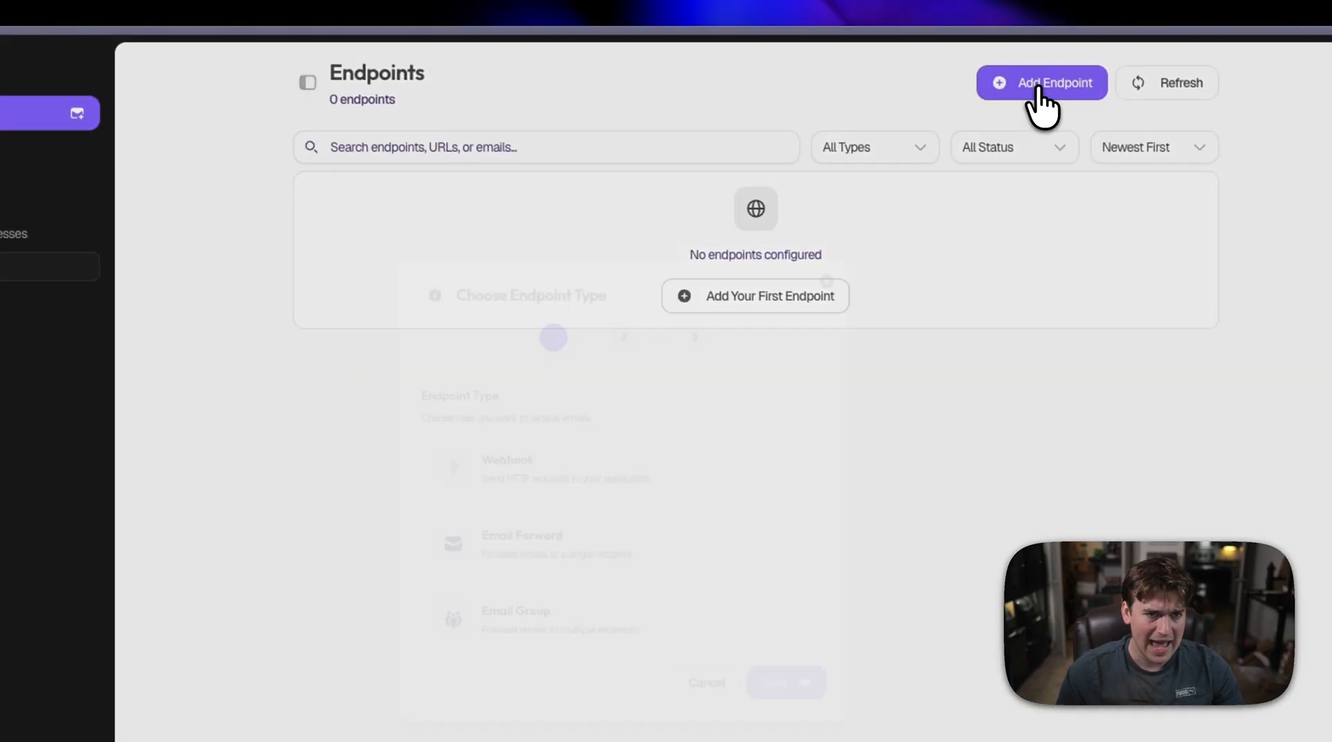
pyautogui.click(1042, 82)
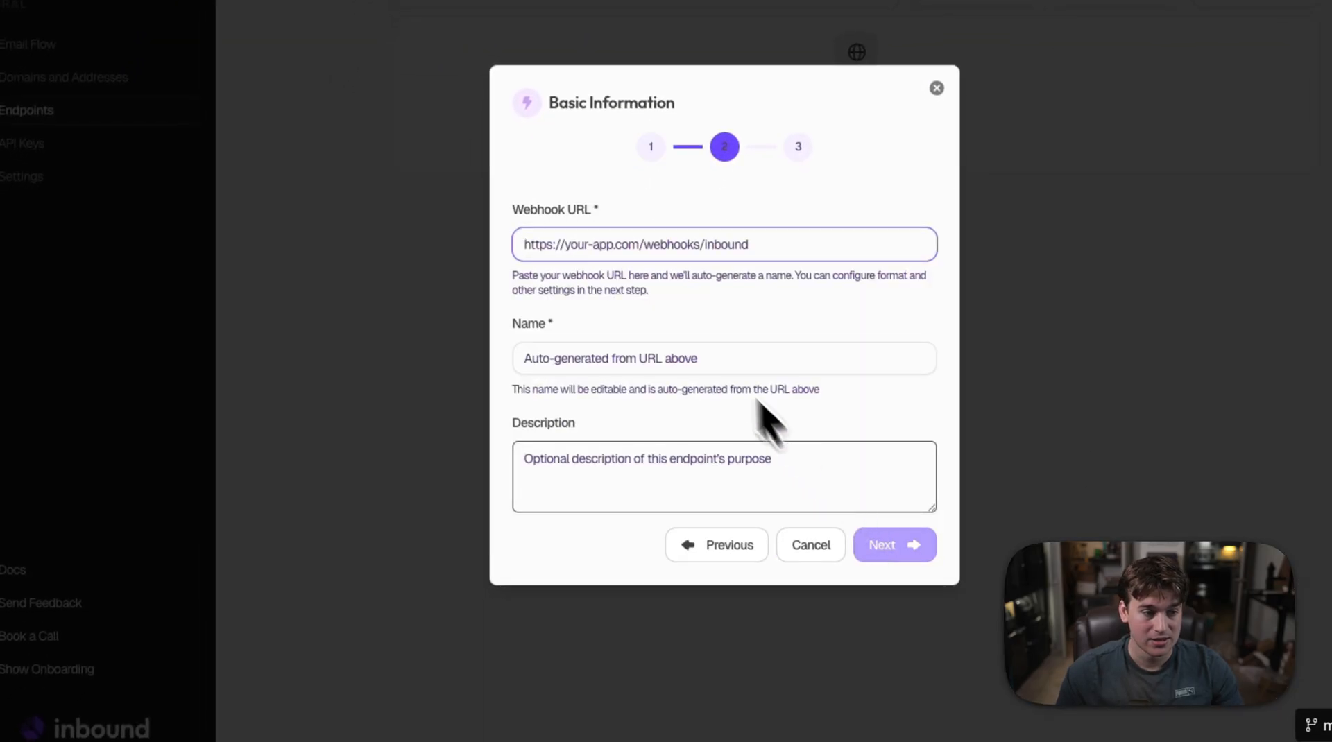
pyautogui.write('https://webhook.site/158d0c1b-51ce-4144-b695-3ff57e28758f')
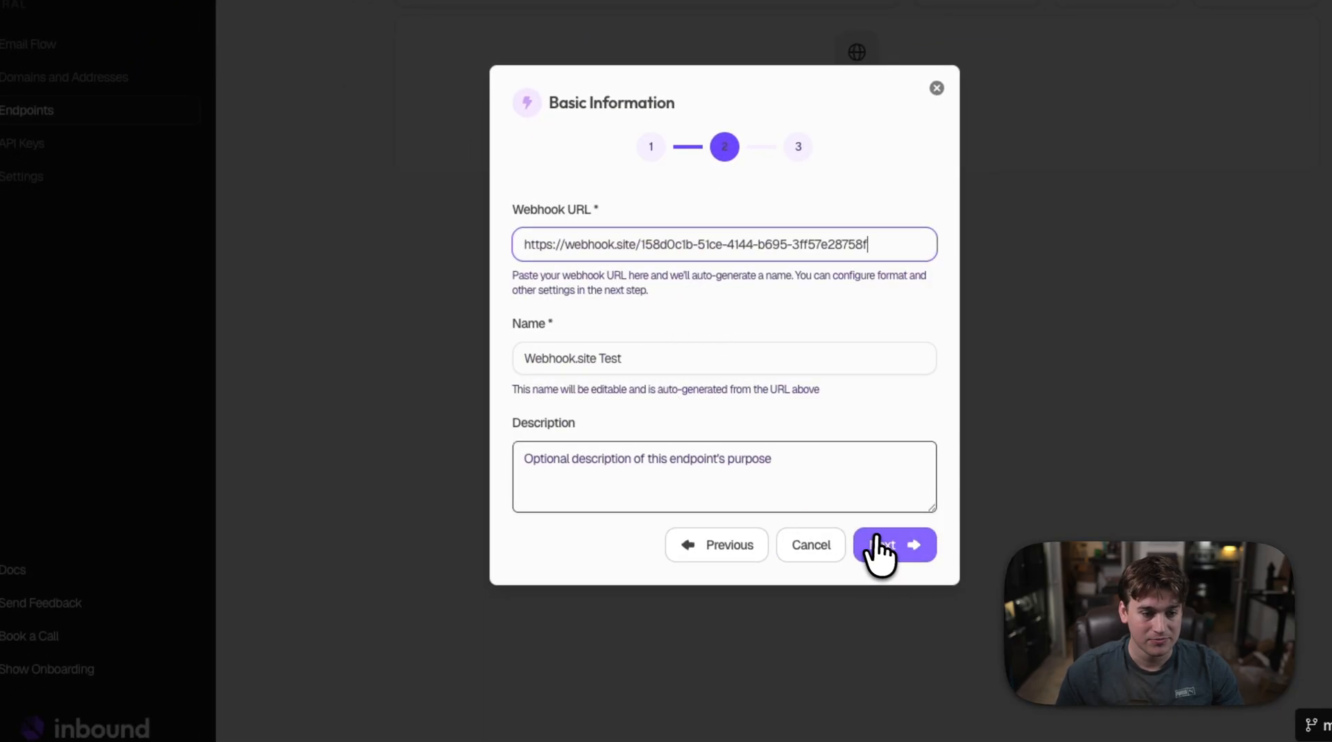
pyautogui.click(884, 544)
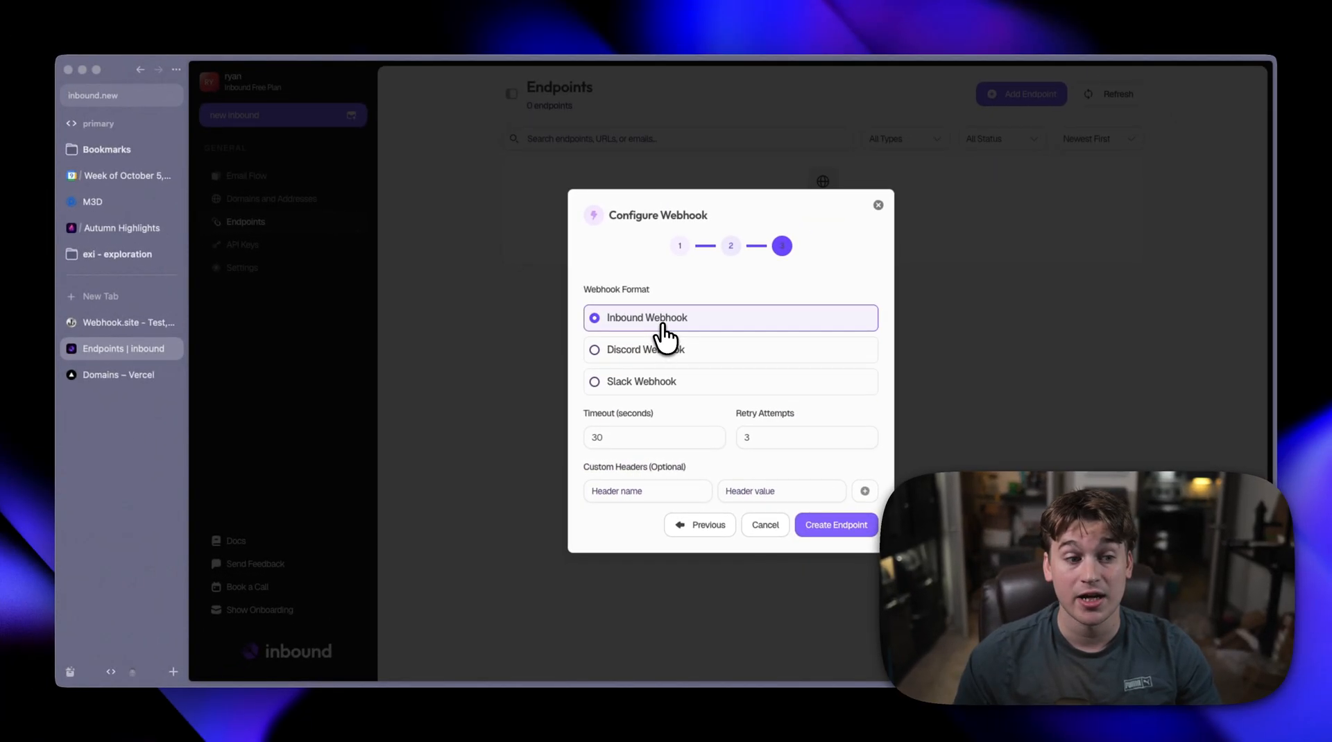
pyautogui.moveTo(761, 429)
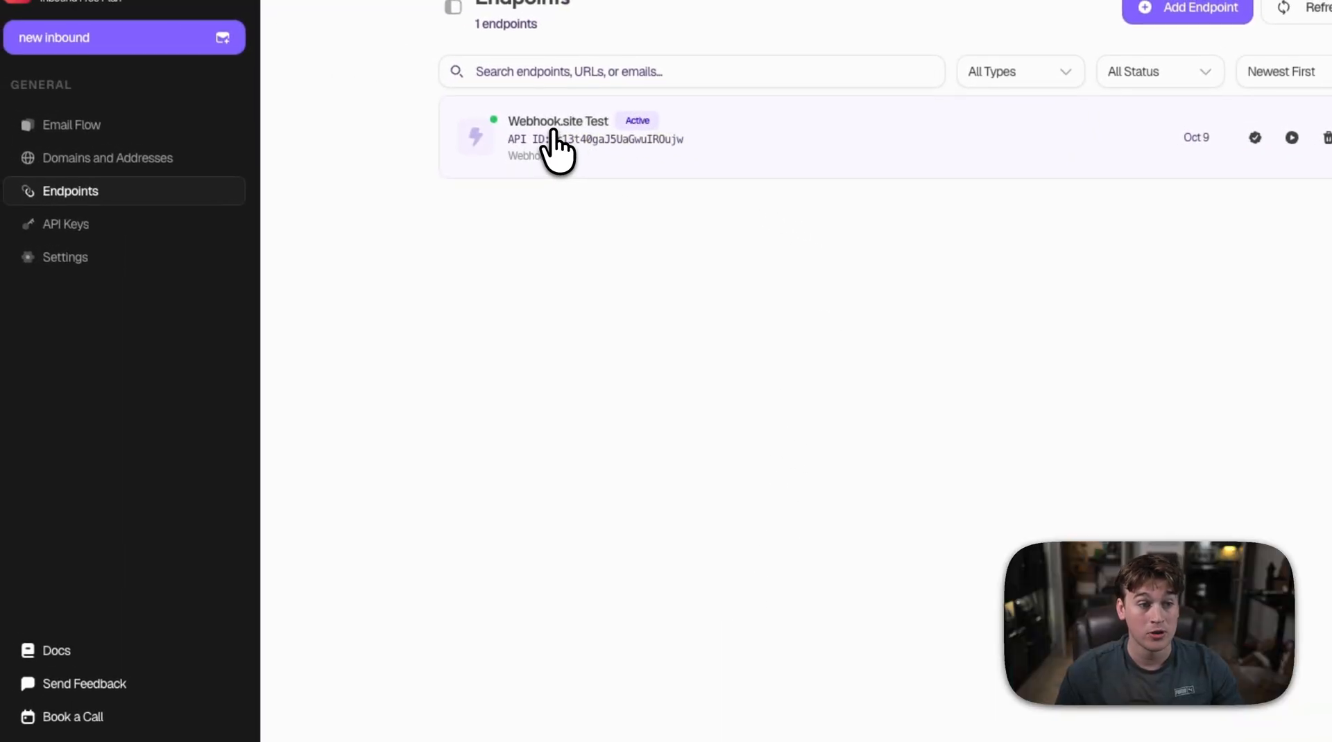
# Step: Open the Webhook.site Test endpoint's details and send a test request to its webhook
pyautogui.click(558, 137)
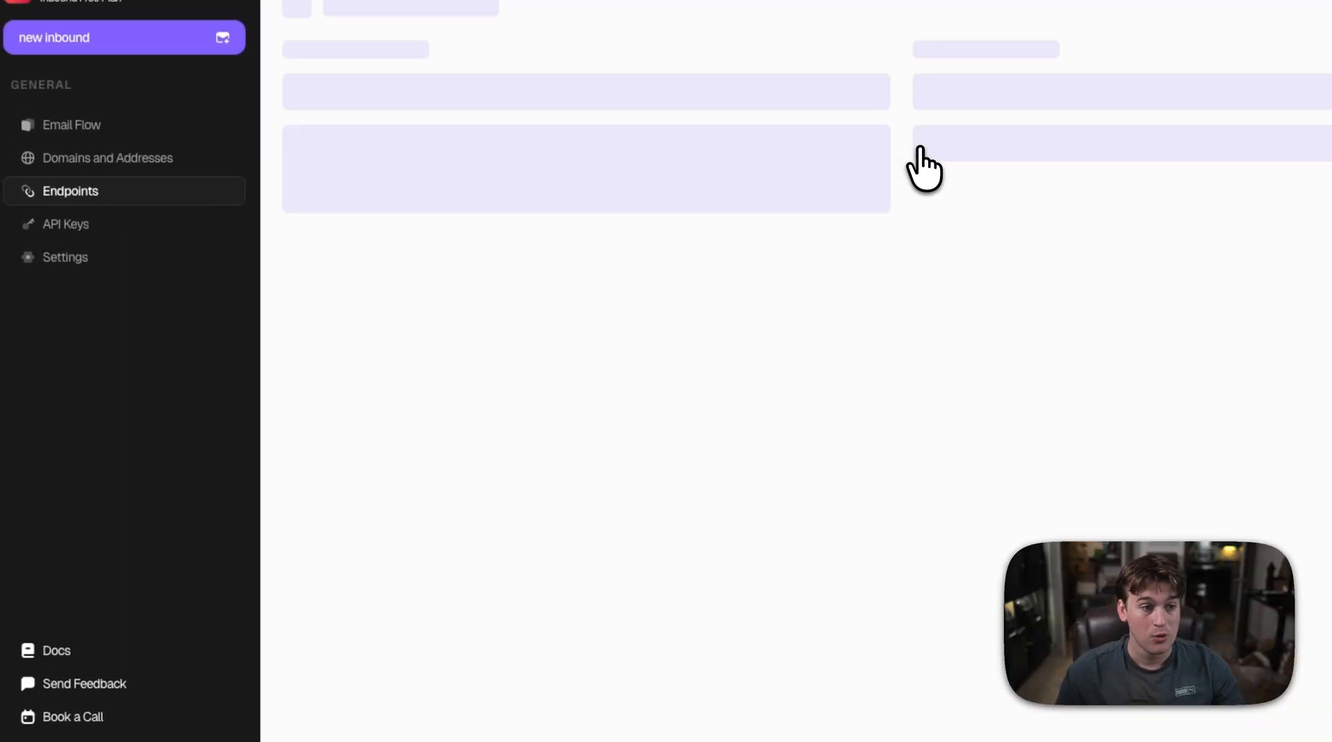
pyautogui.click(501, 525)
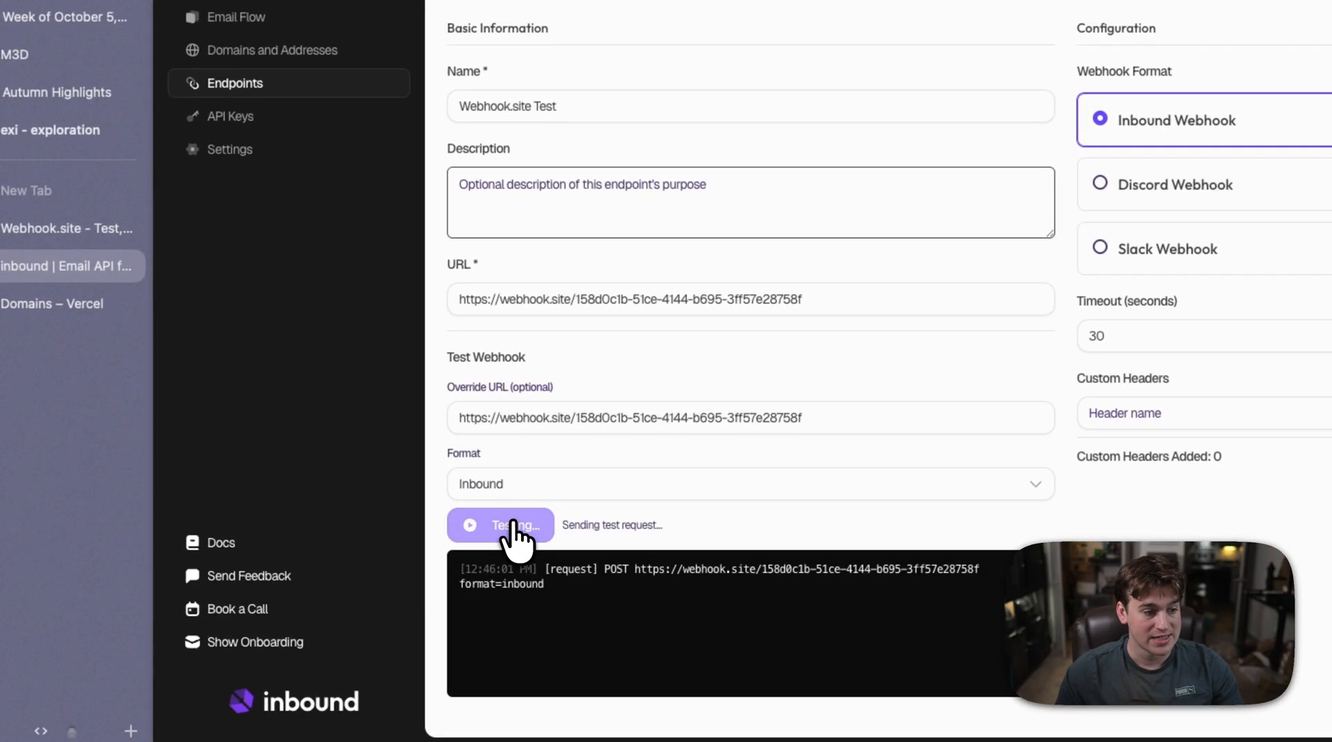
pyautogui.click(499, 524)
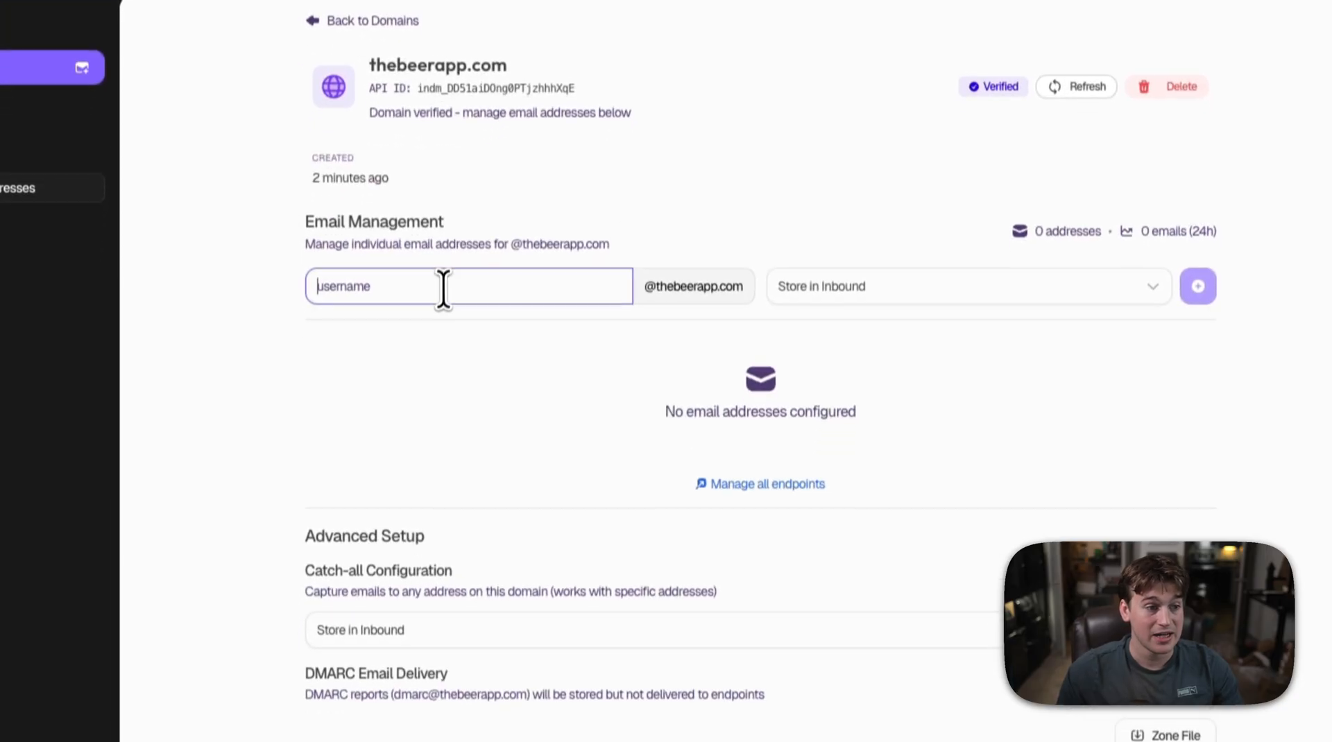
# Step: Create the givemebeer address with Webhook.site Test (webhook) as its destination
pyautogui.write('give')
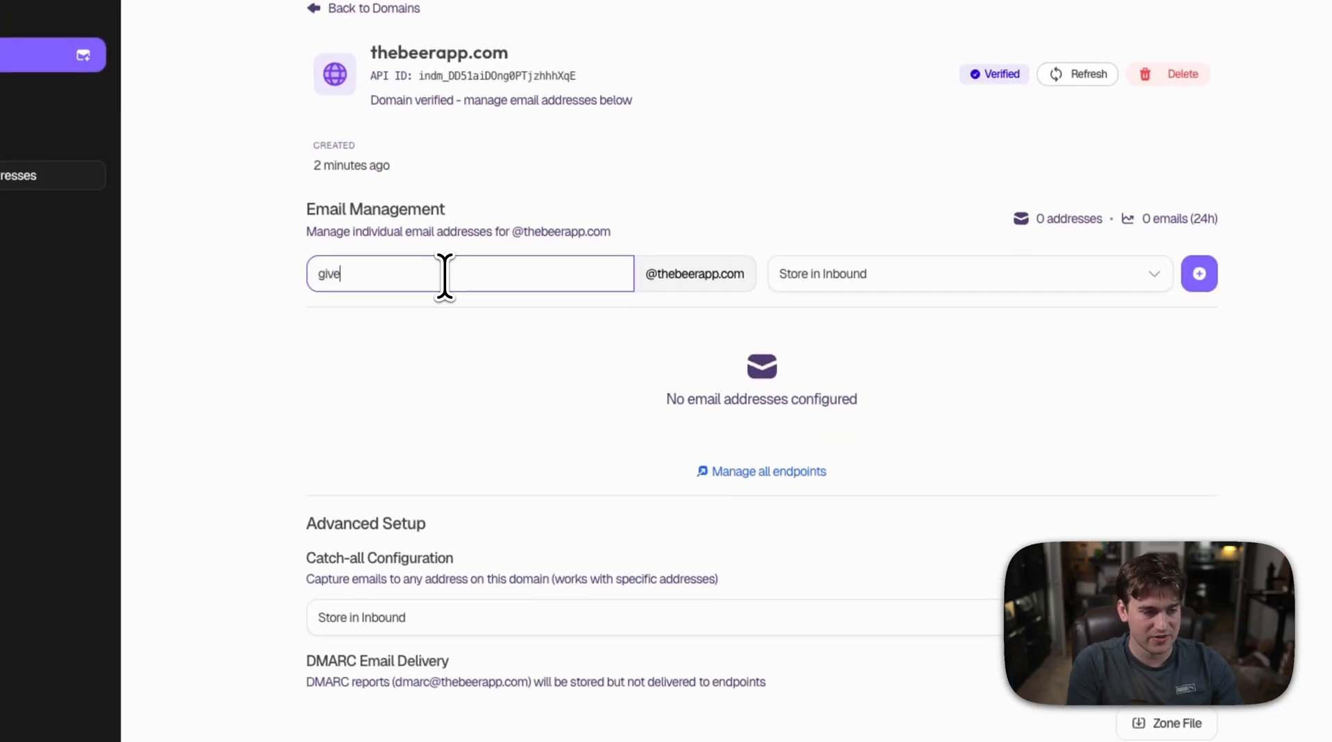
pyautogui.click(960, 274)
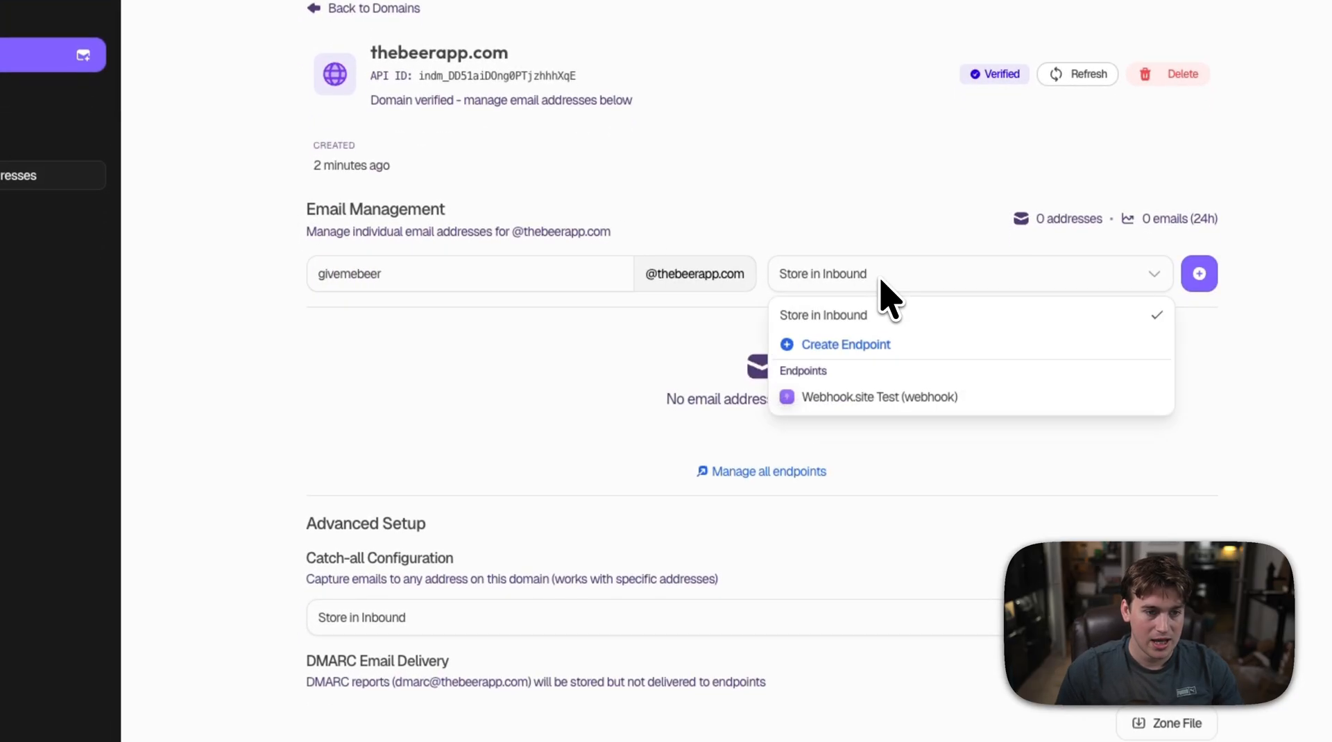
pyautogui.click(880, 397)
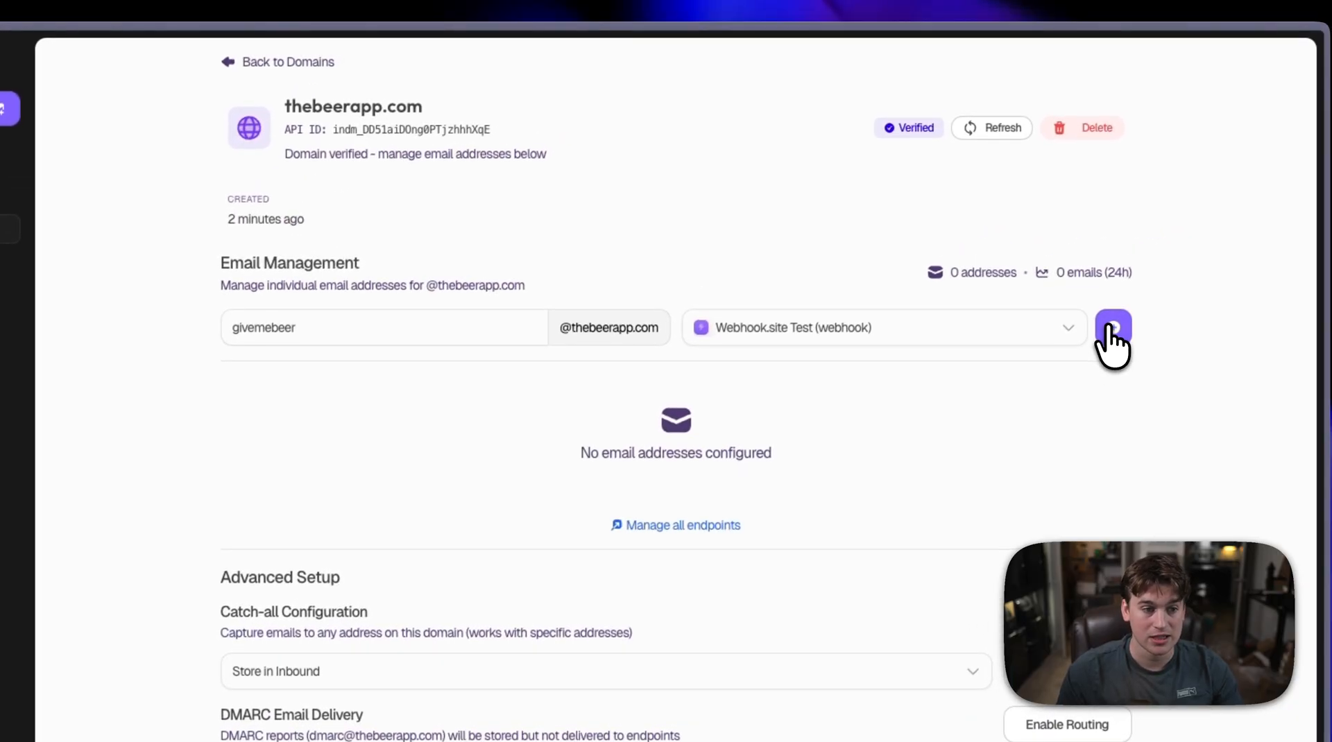
pyautogui.click(1114, 327)
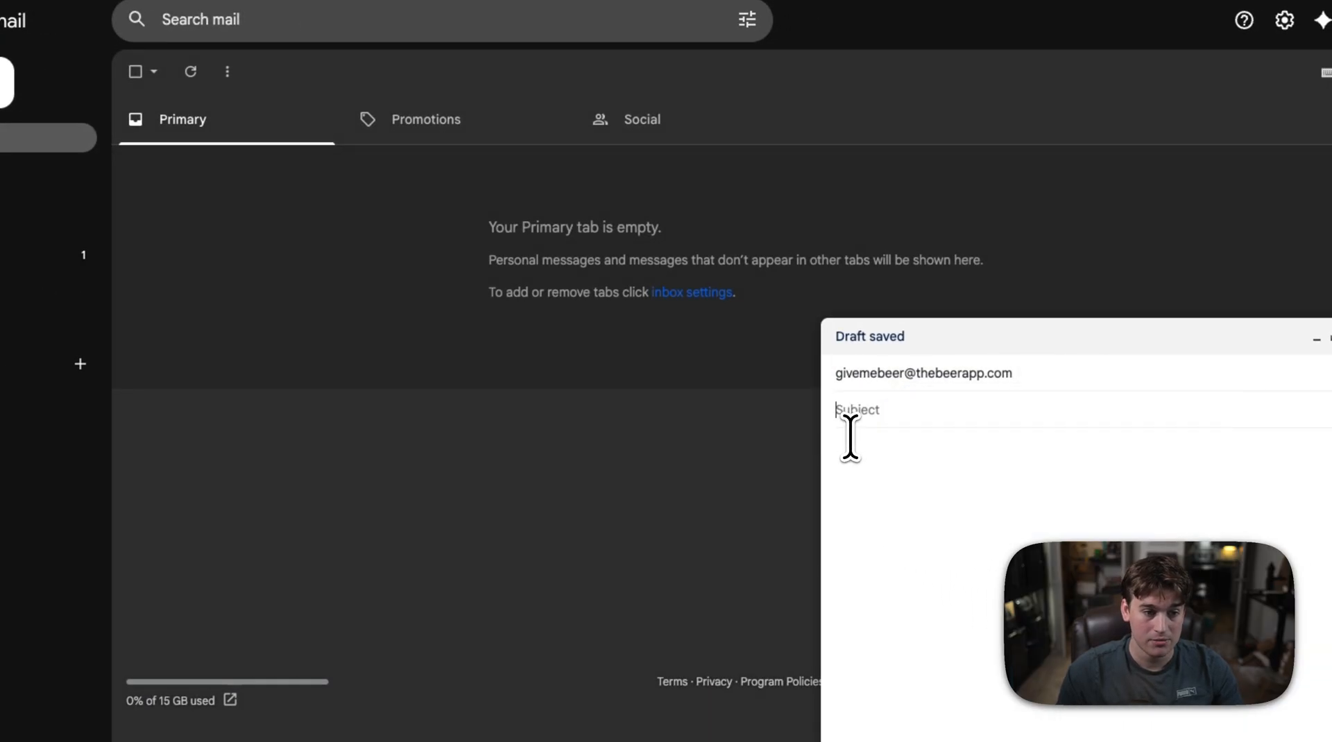
pyautogui.write('HEYYYYY GIVE ME A BEER PLEASE')
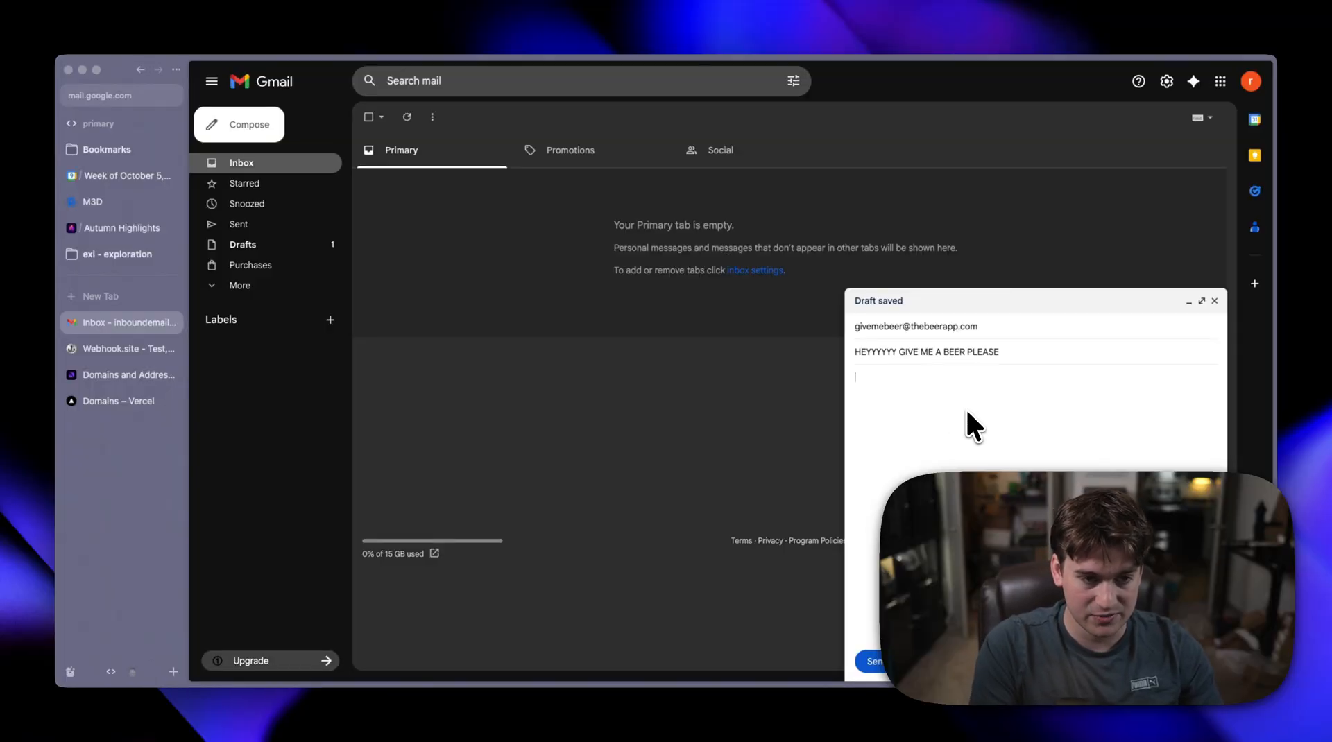
pyautogui.write('askldjaslk;djasl;kdjasl;dkjasdl;kasjdasl;k')
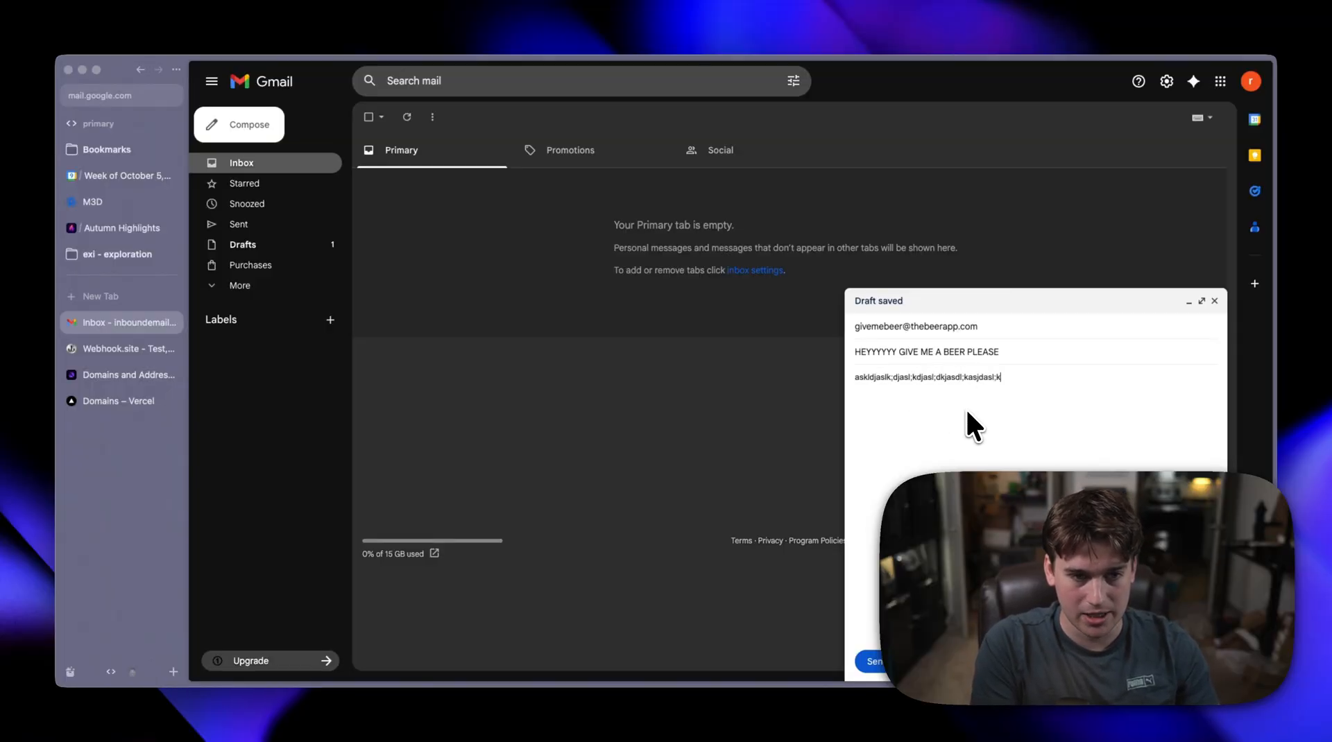
pyautogui.write('kfhsdkljfhsdlkjfhsdlkjfhlkjh')
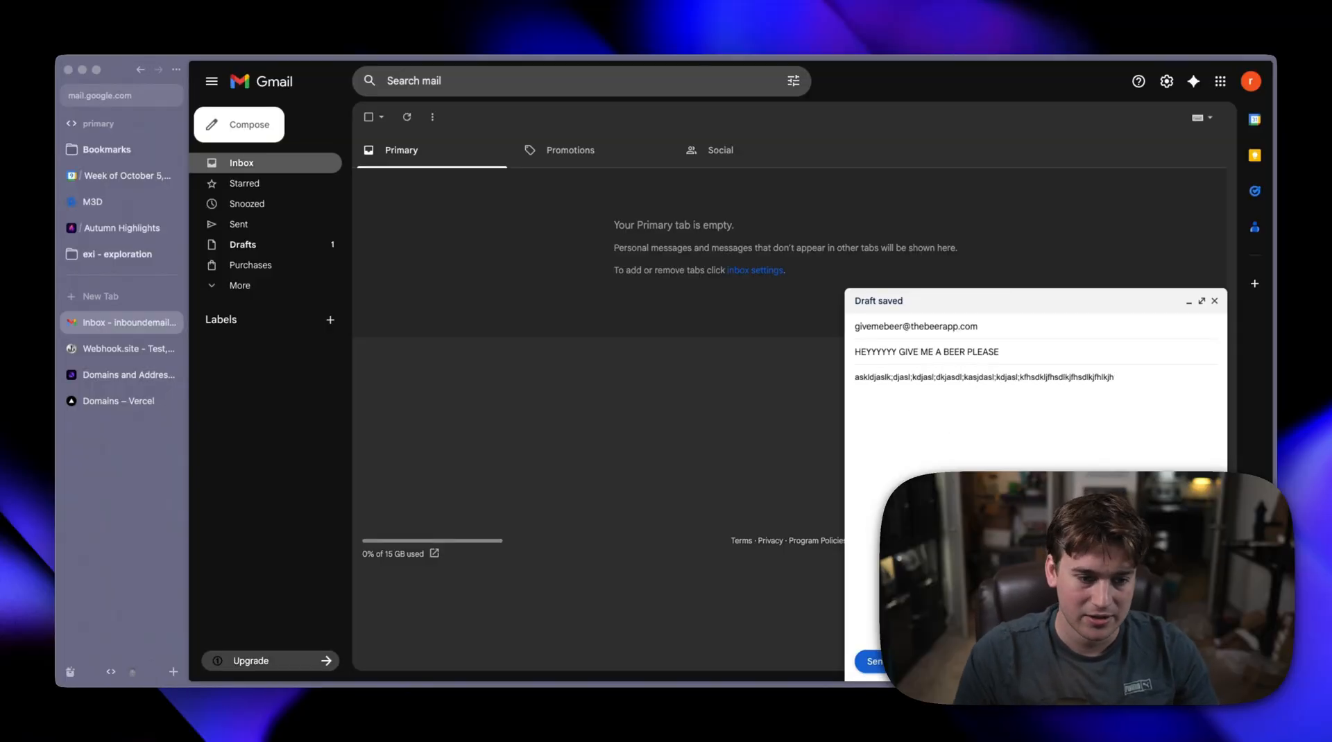
pyautogui.click(873, 660)
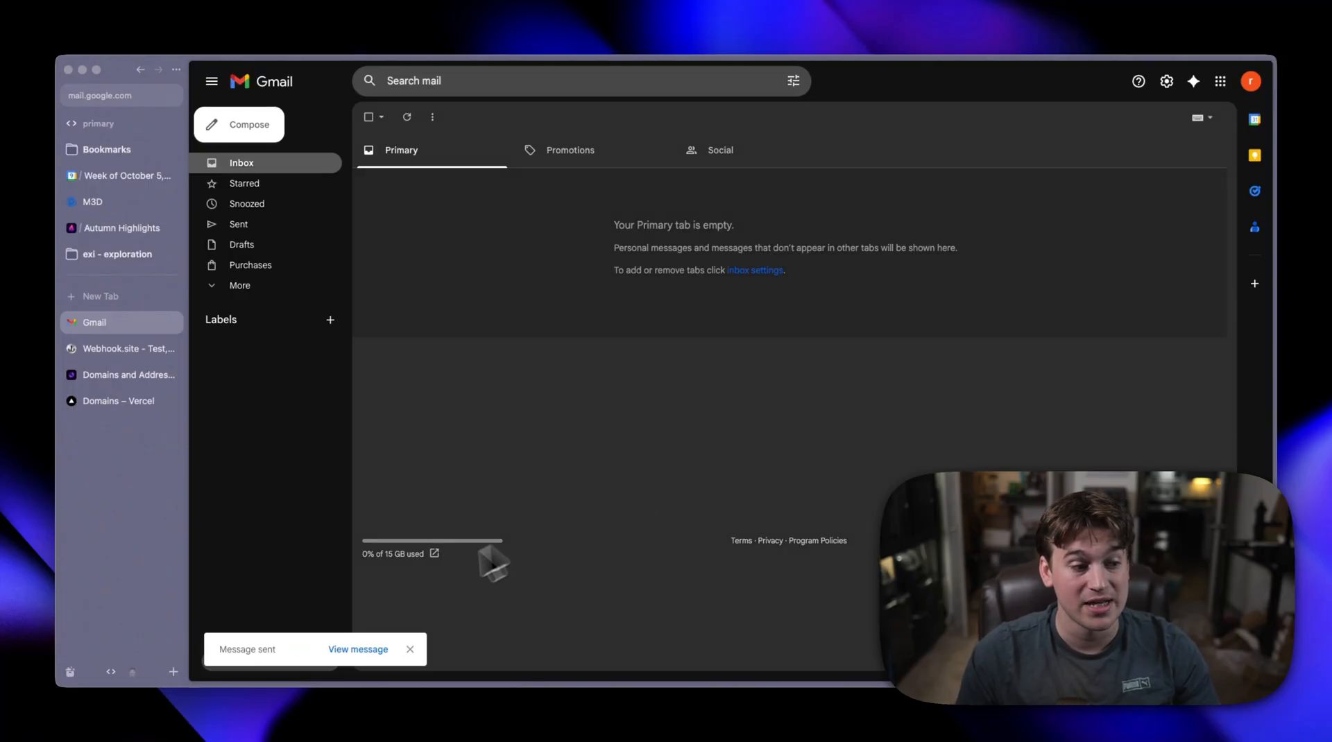
pyautogui.moveTo(566, 474)
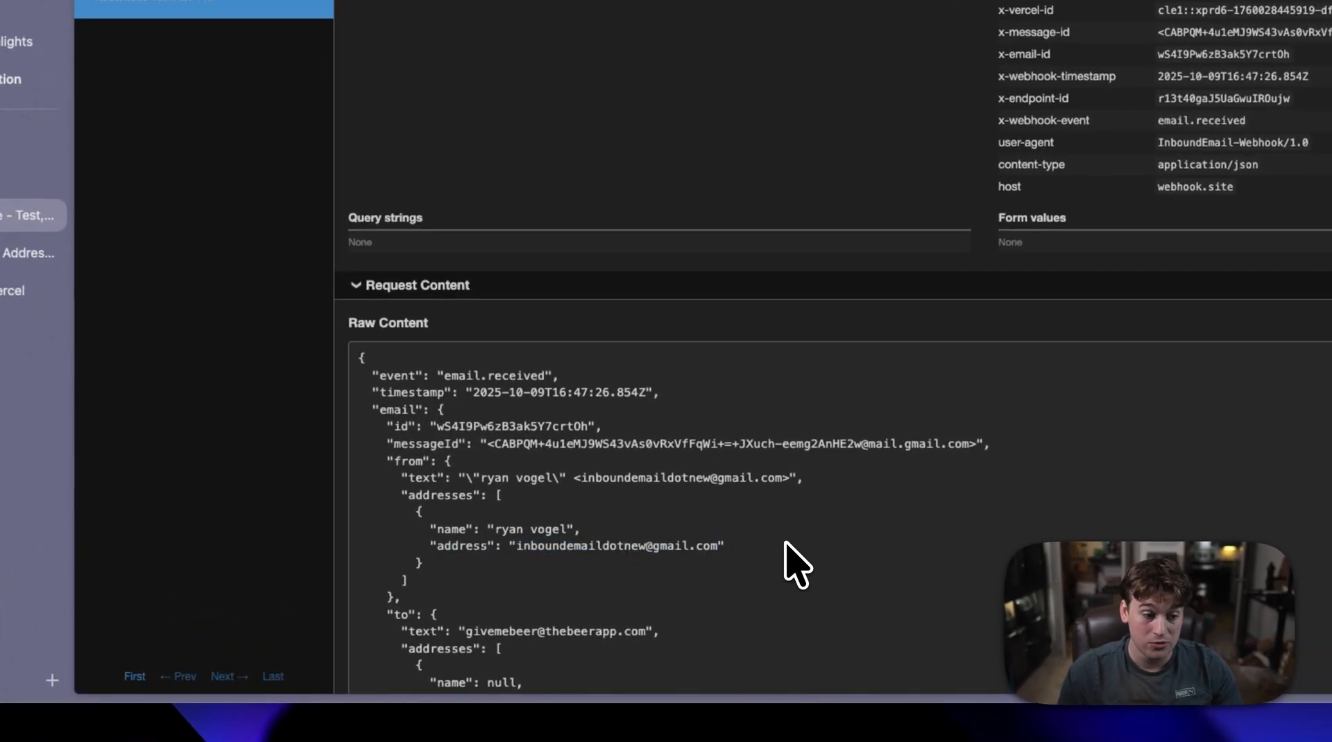
# Step: Scroll through the email.received POST payload's raw JSON, headers and parsed 'HEYYYYYY GIVE ME A BEER PLEASE' subject
pyautogui.scroll(-3)
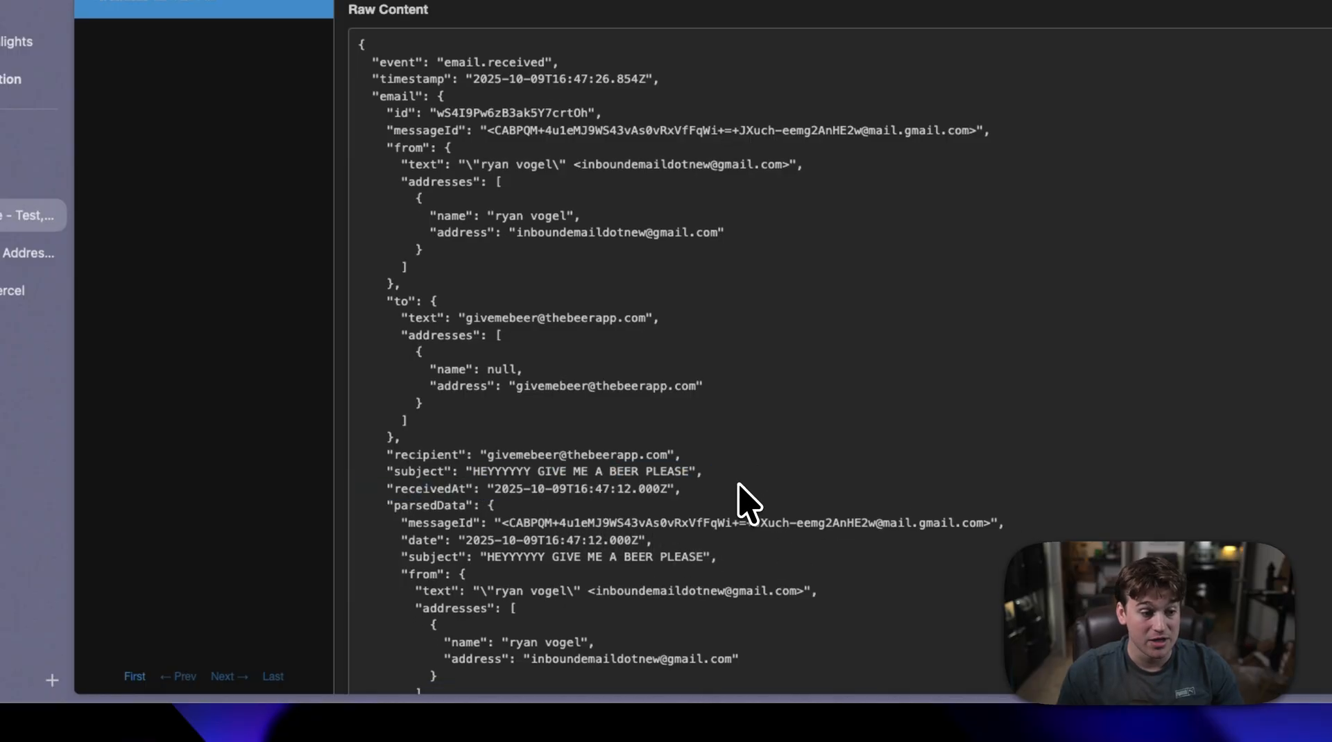
pyautogui.scroll(-3)
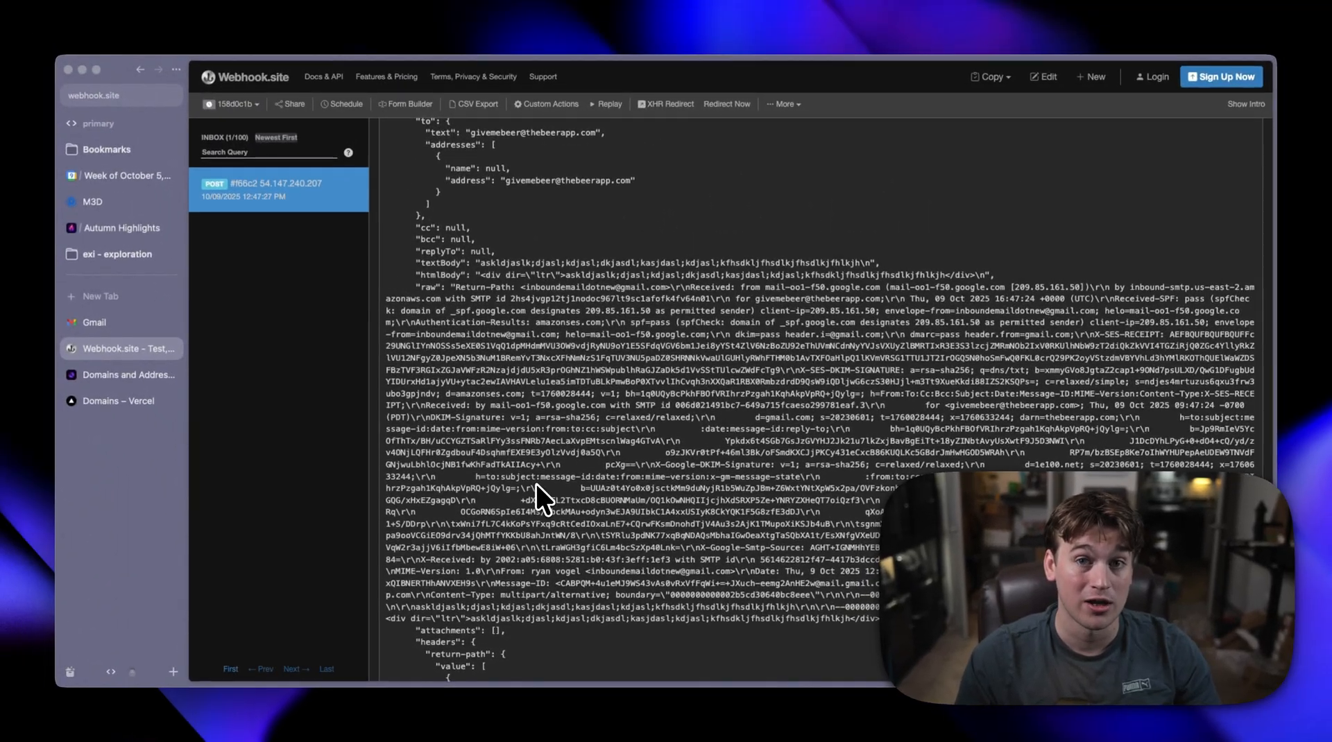
pyautogui.scroll(-3)
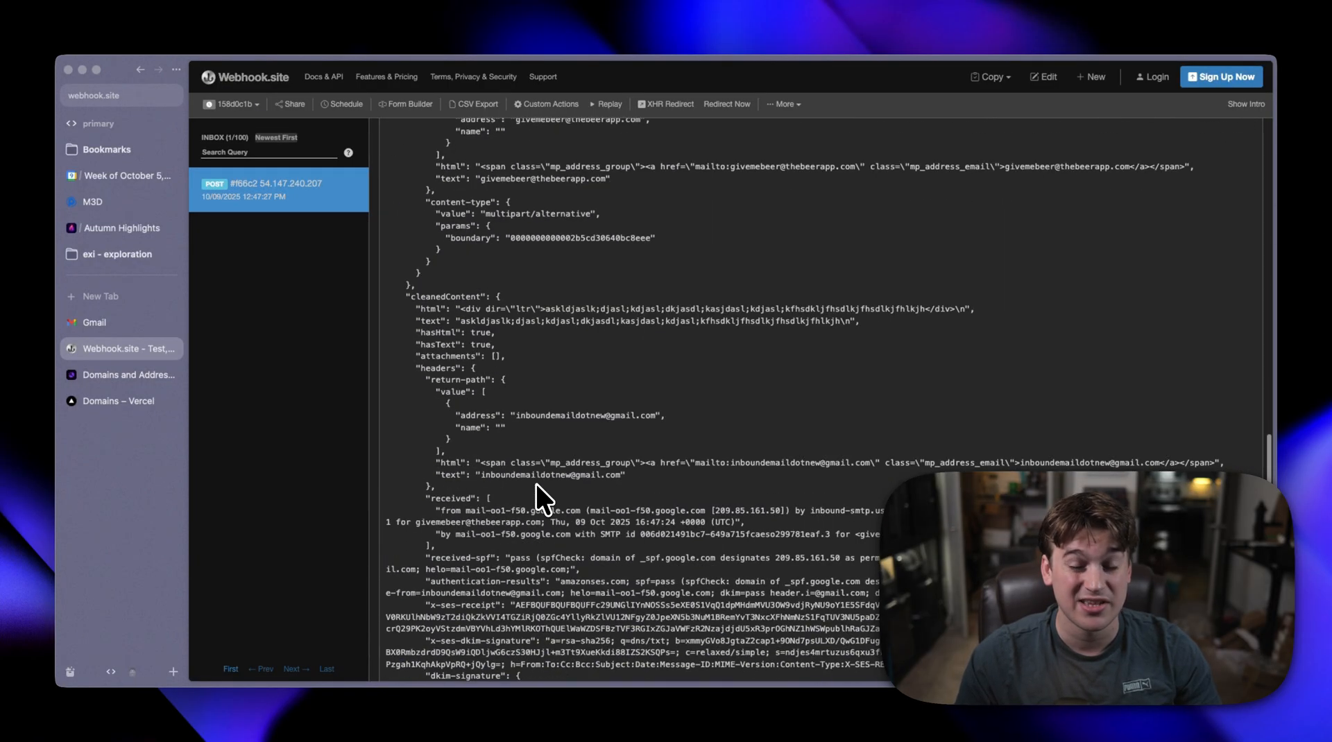
pyautogui.scroll(-3)
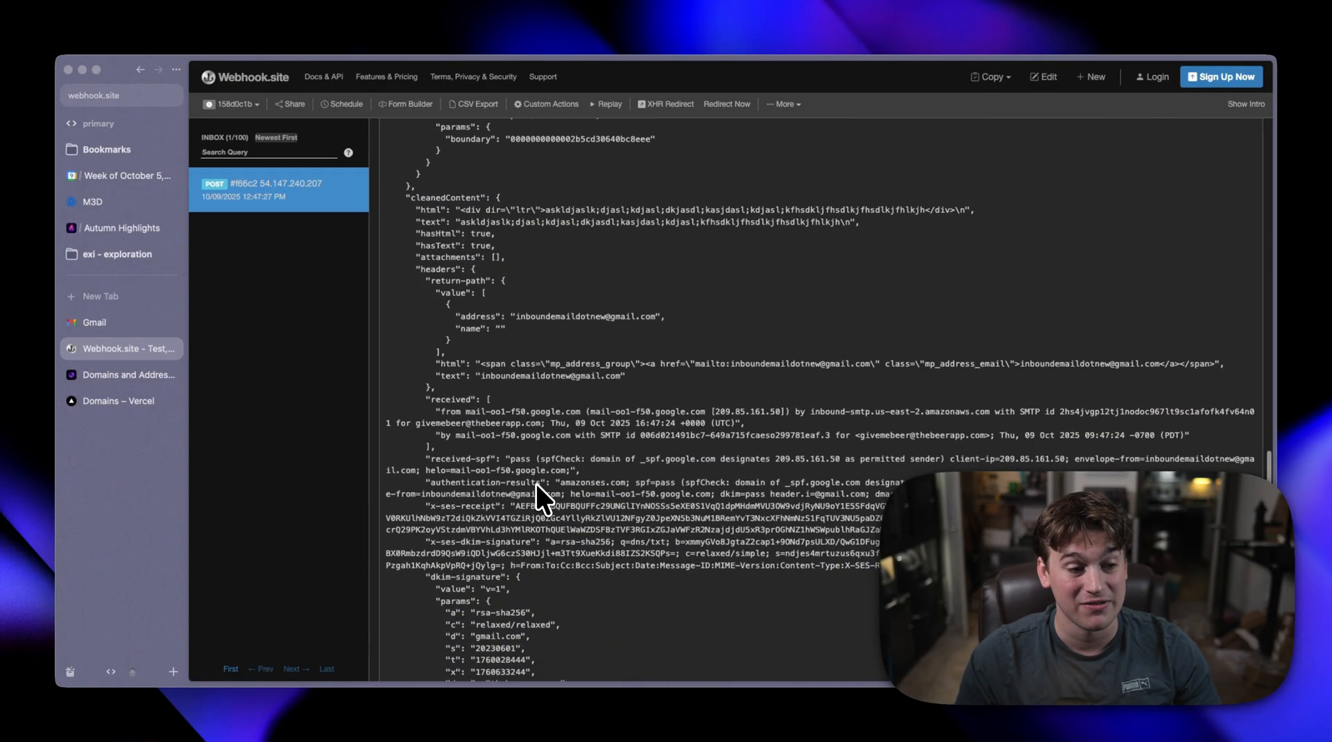
pyautogui.scroll(-3)
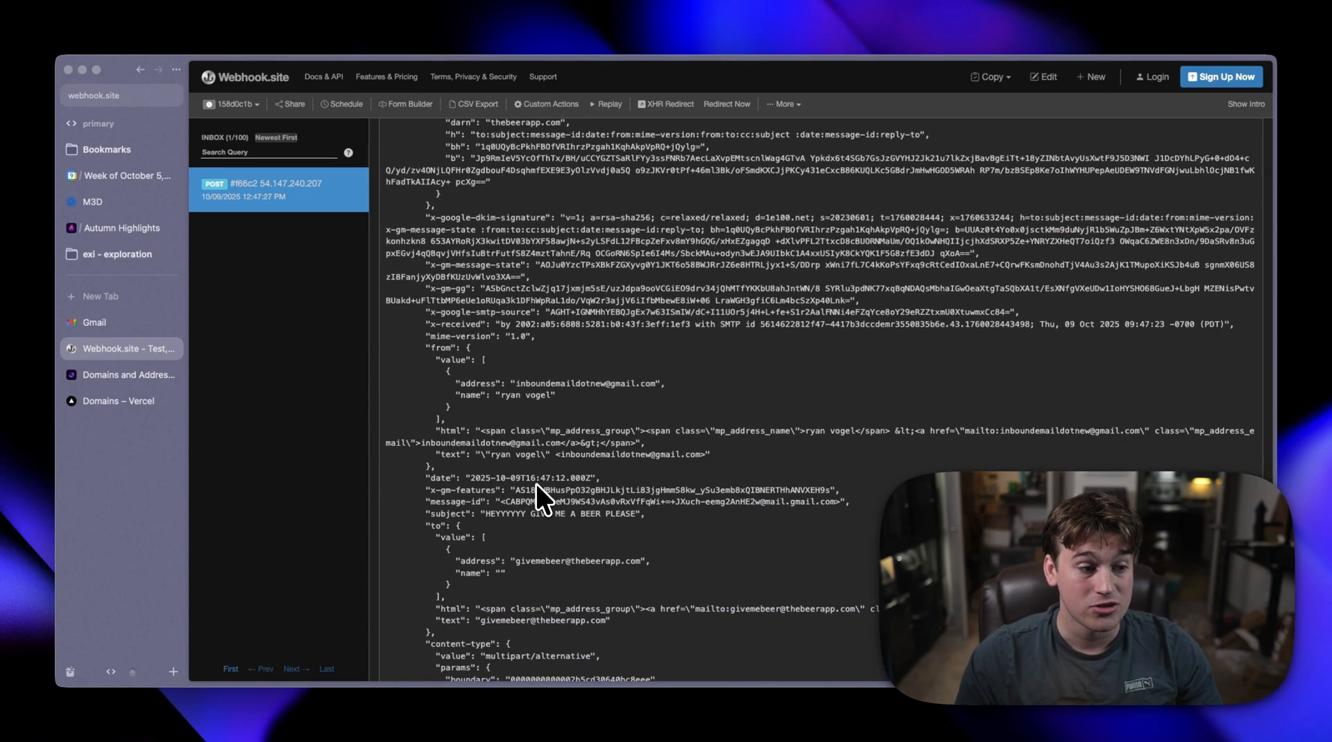
pyautogui.scroll(-3)
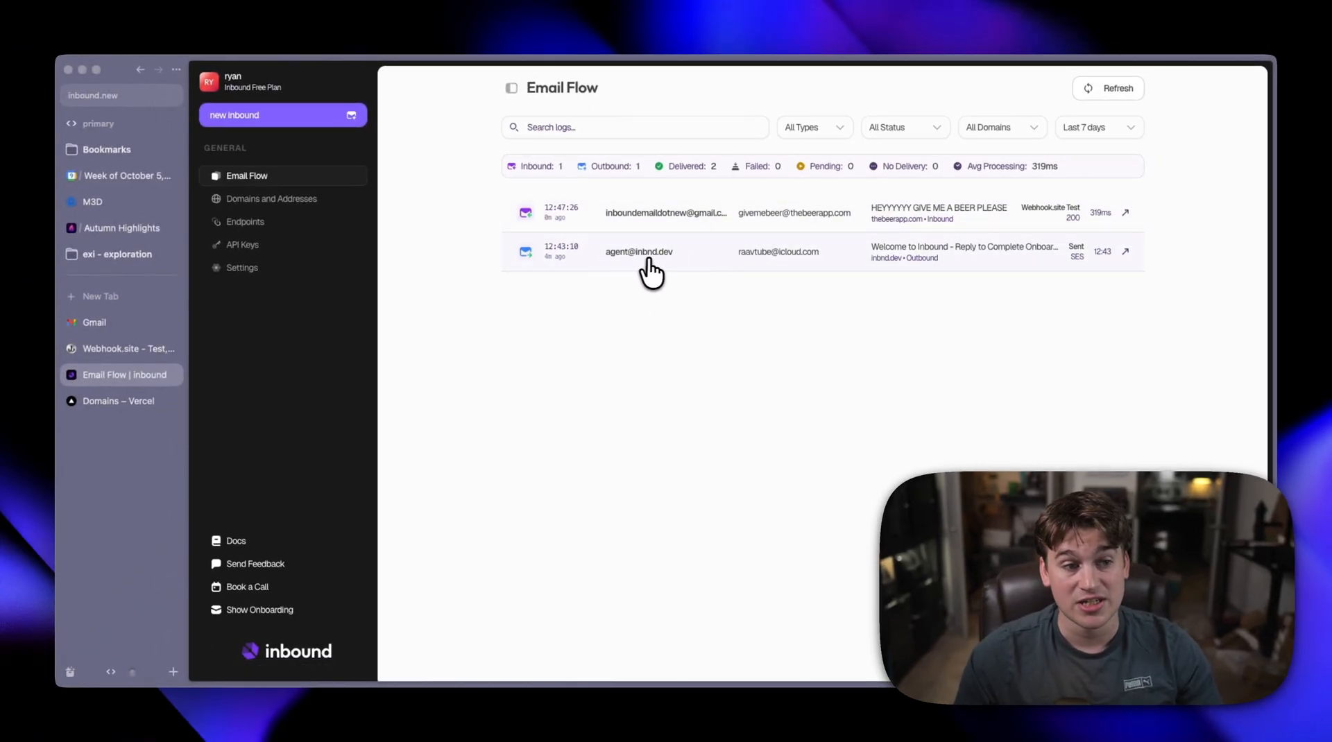
pyautogui.moveTo(716, 272)
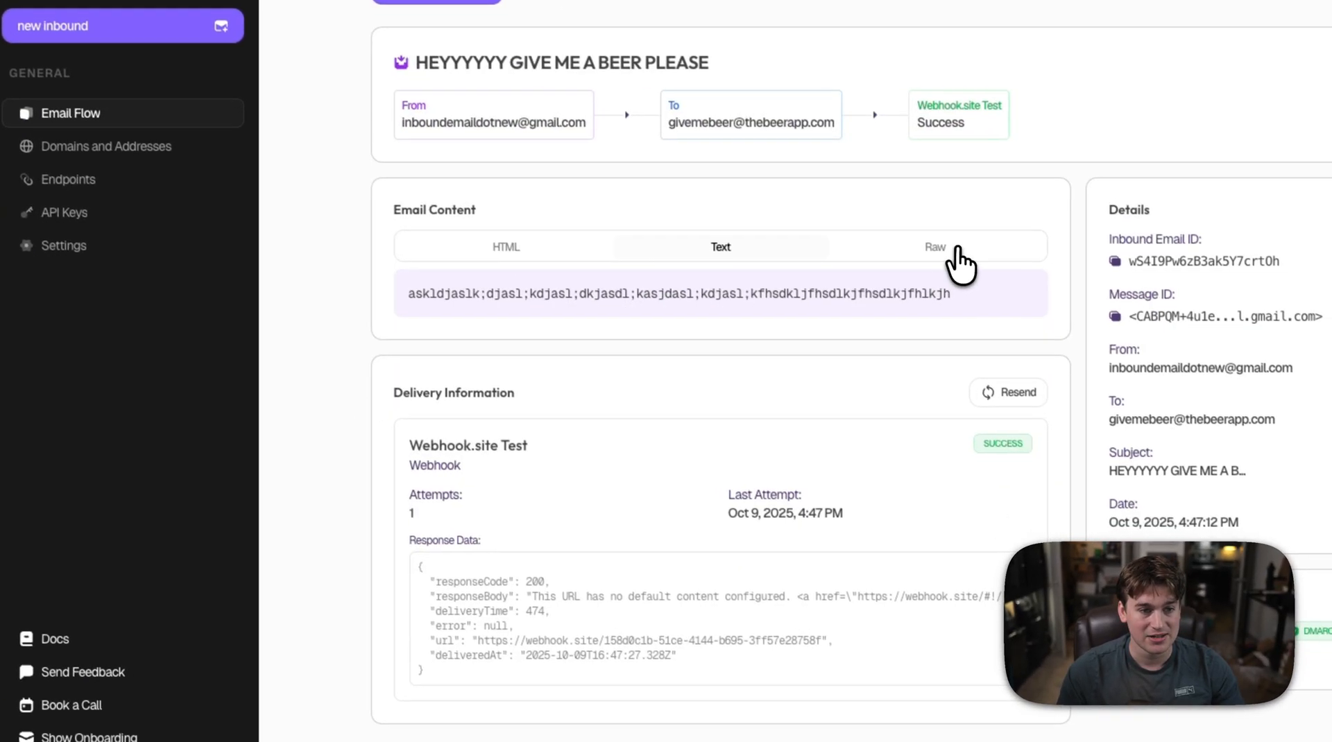
# Step: View the email as HTML, then resend it from Delivery Information to the Webhook.site Test endpoint
pyautogui.click(505, 247)
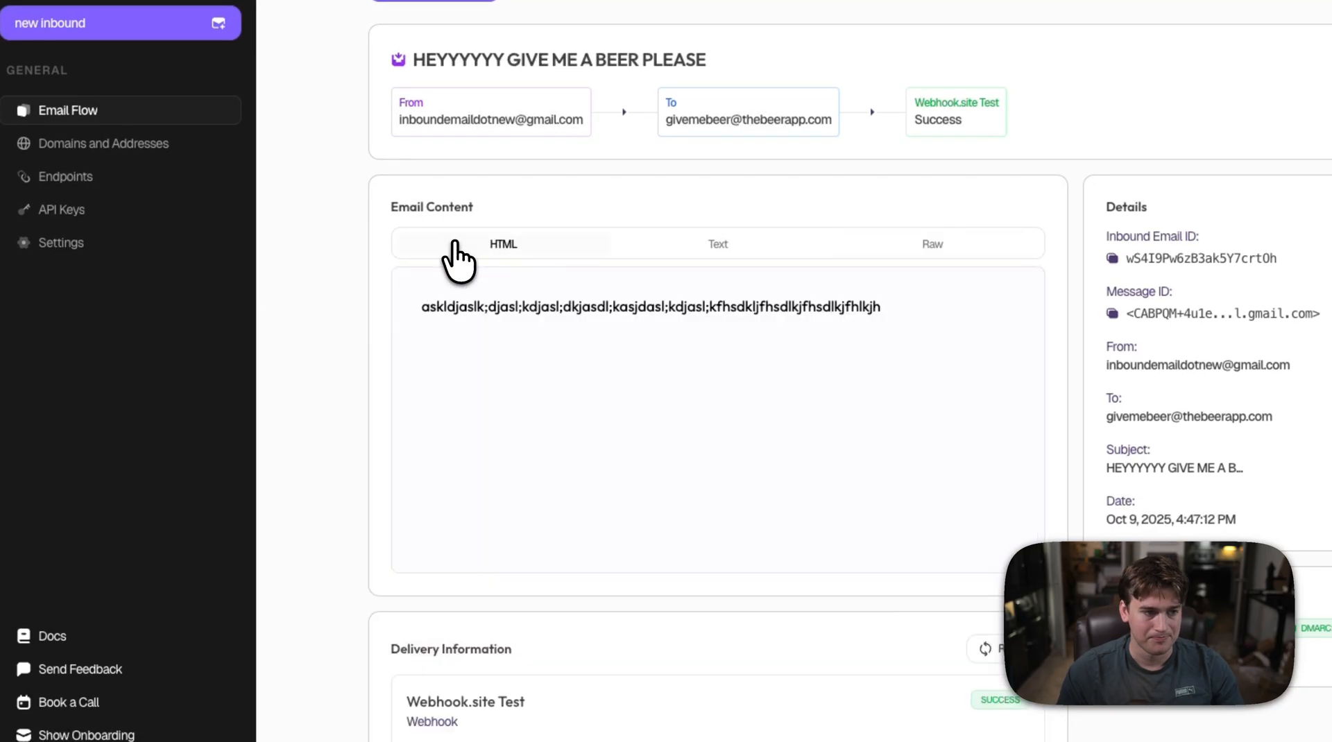
pyautogui.scroll(-3)
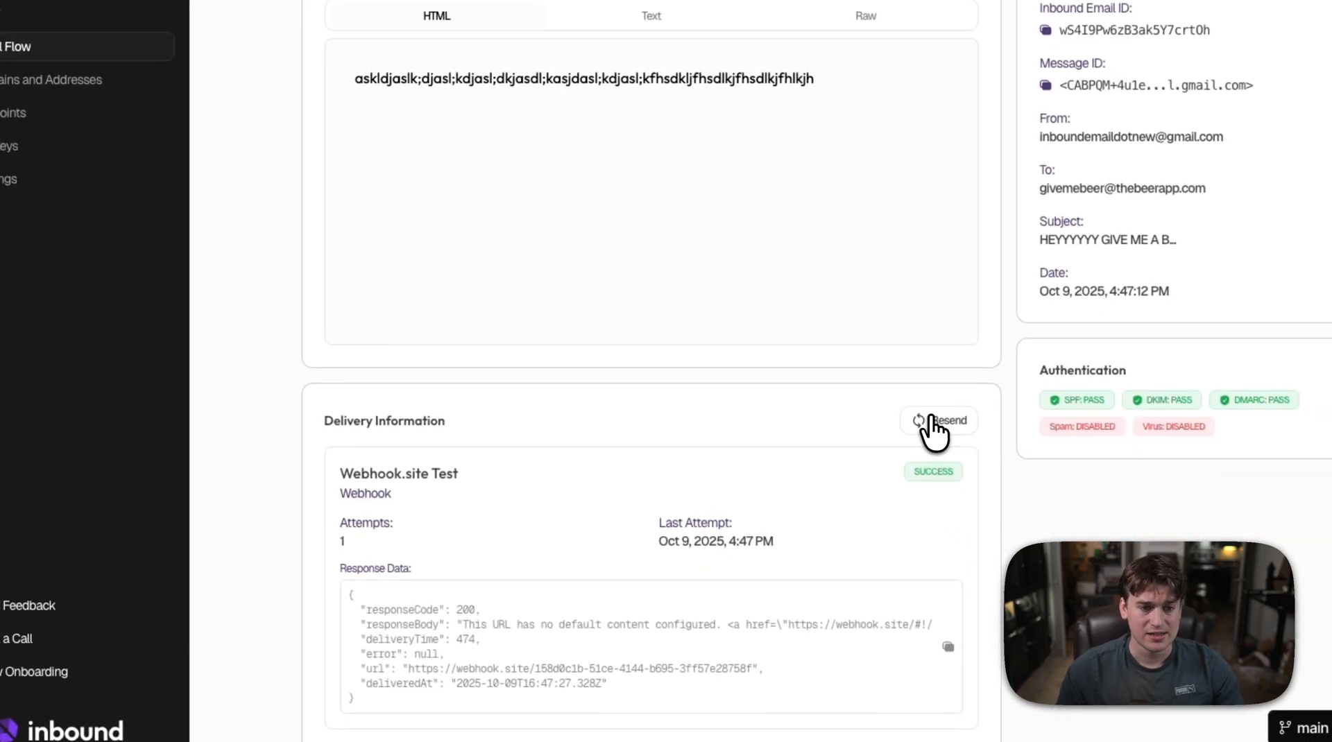
pyautogui.click(938, 421)
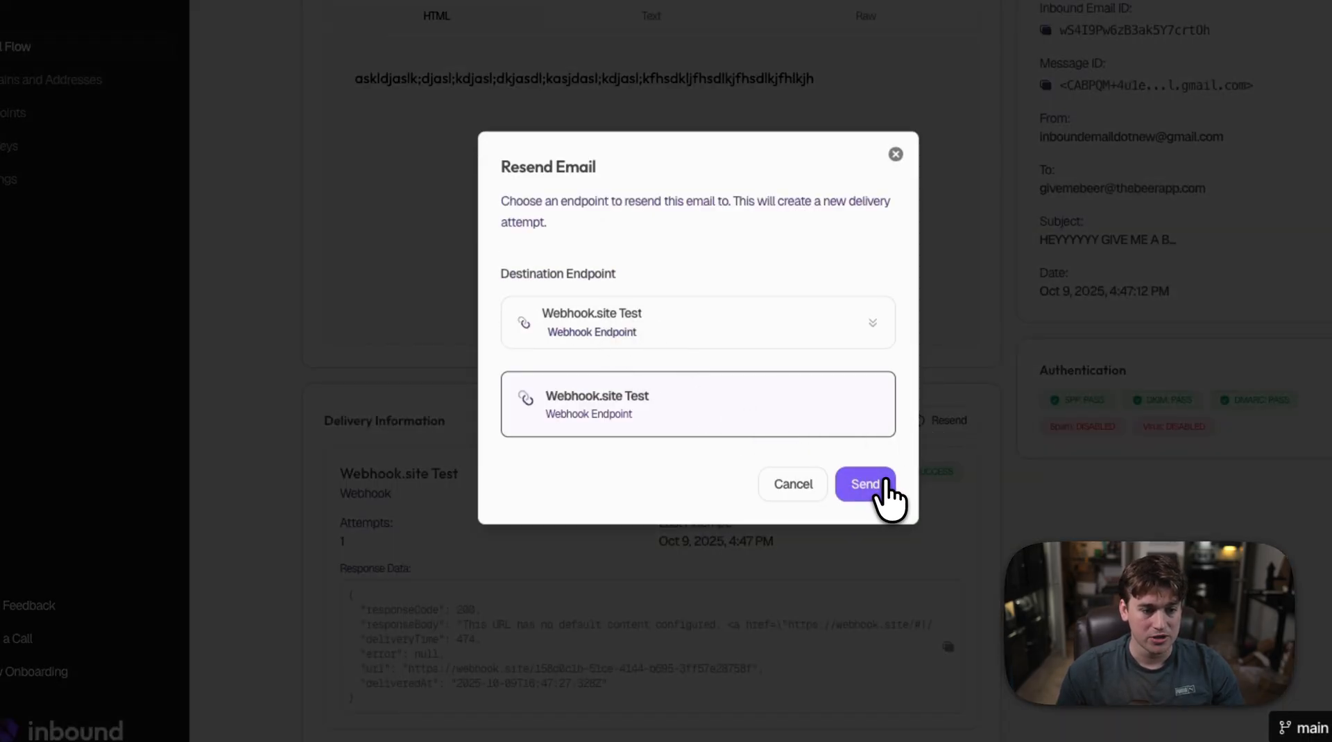
pyautogui.click(864, 484)
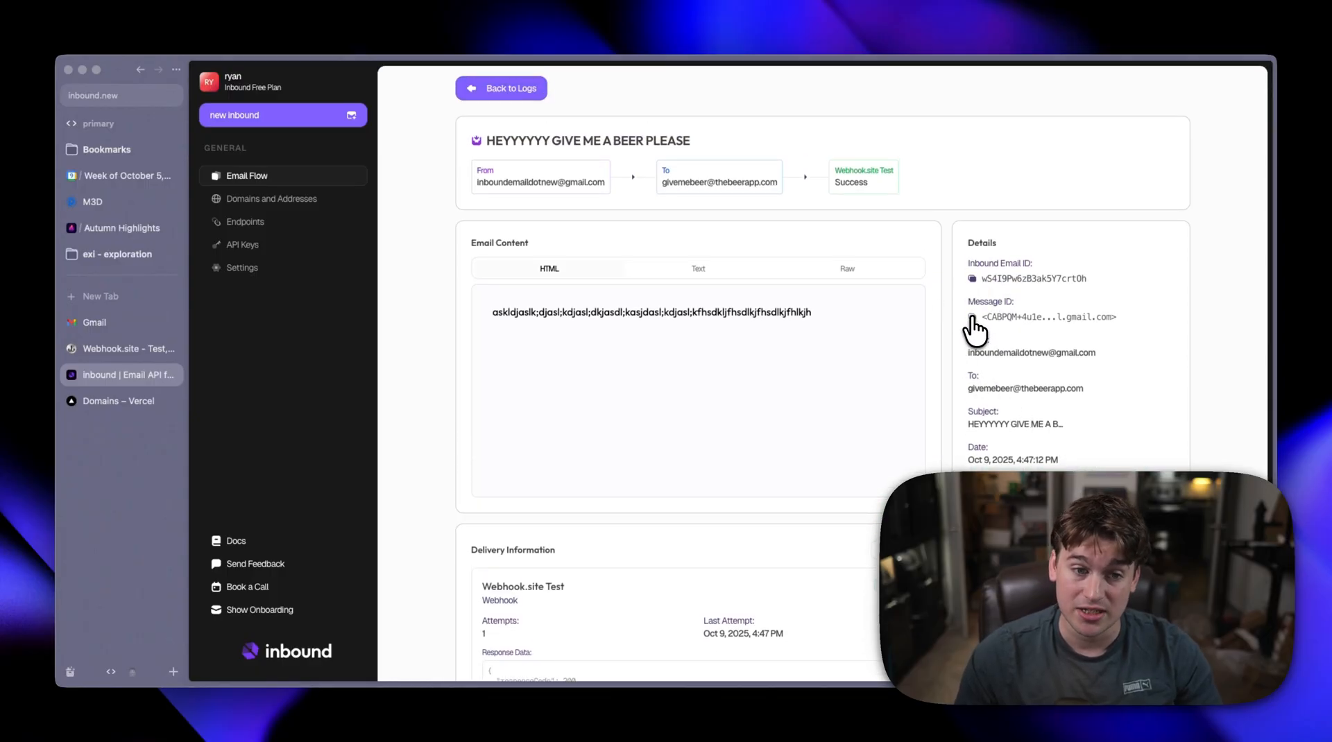
# Step: Leave the email log for the API Keys page listing the active Demo API Key
pyautogui.scroll(-3)
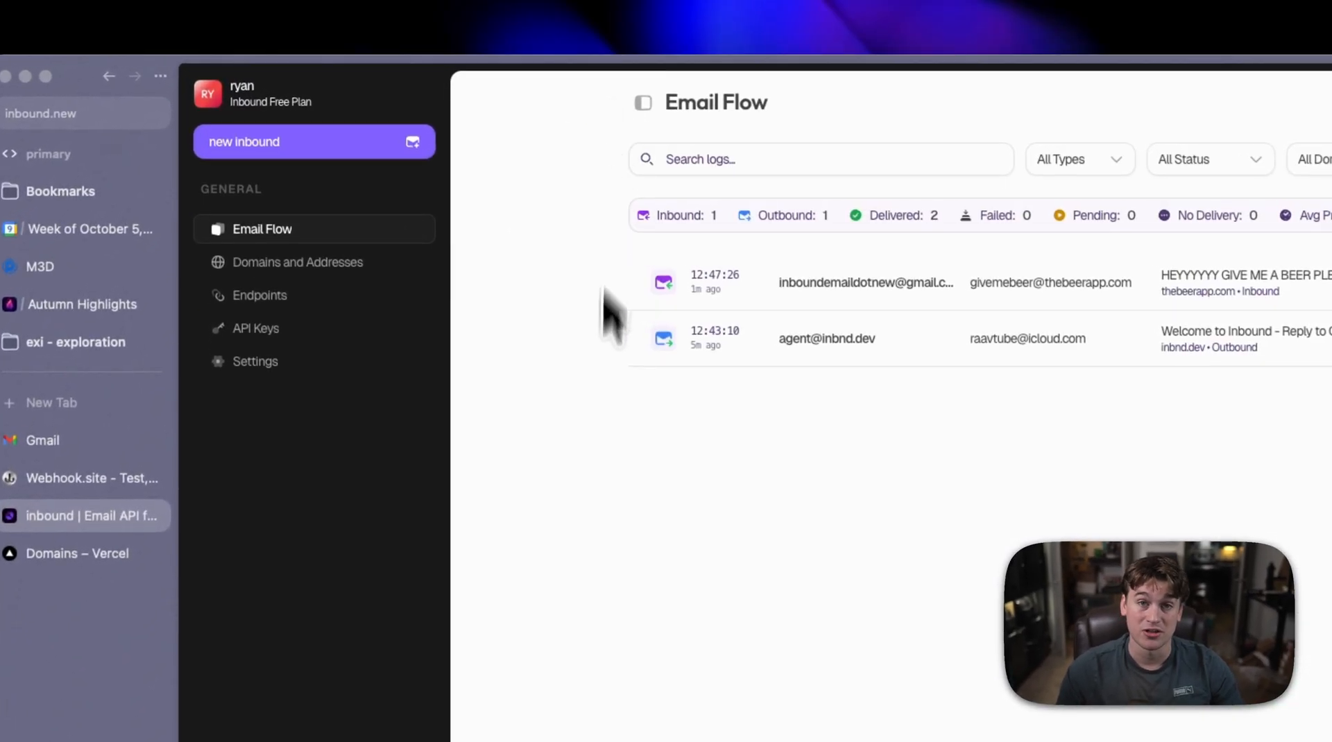
pyautogui.moveTo(604, 454)
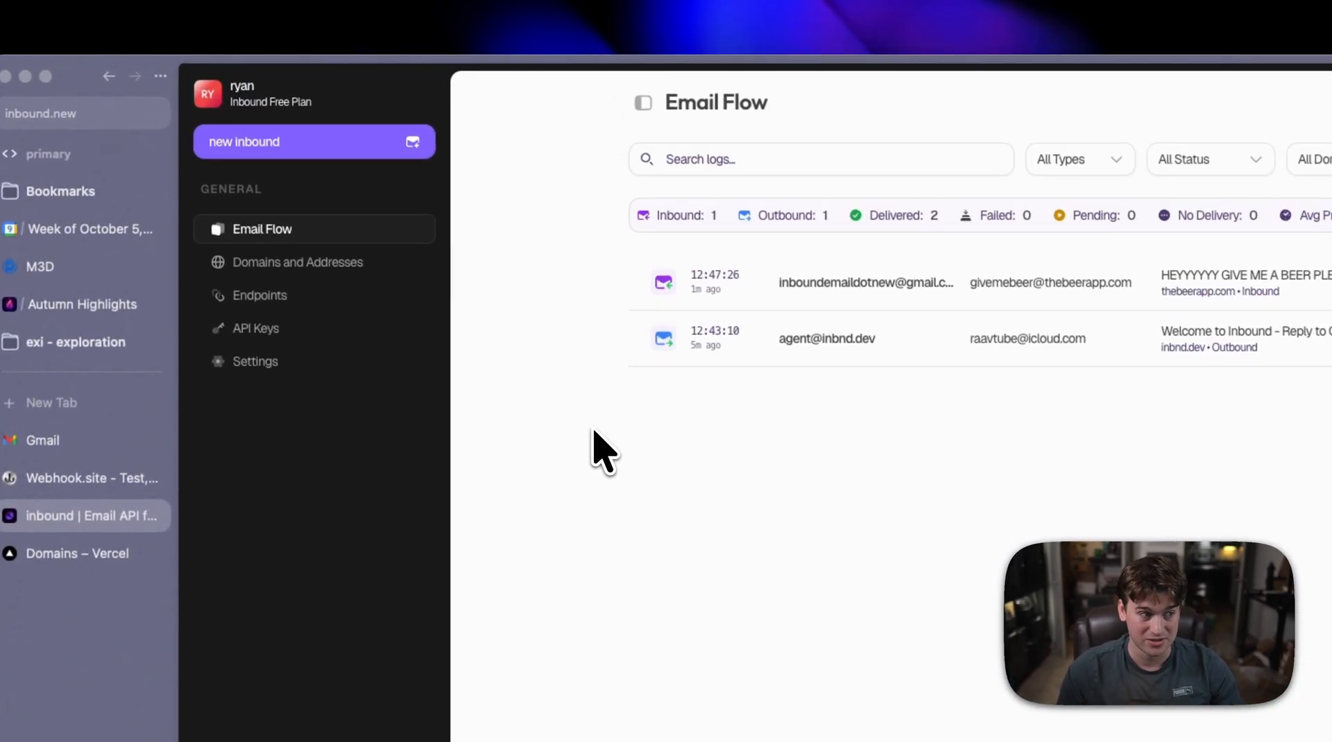
pyautogui.click(255, 329)
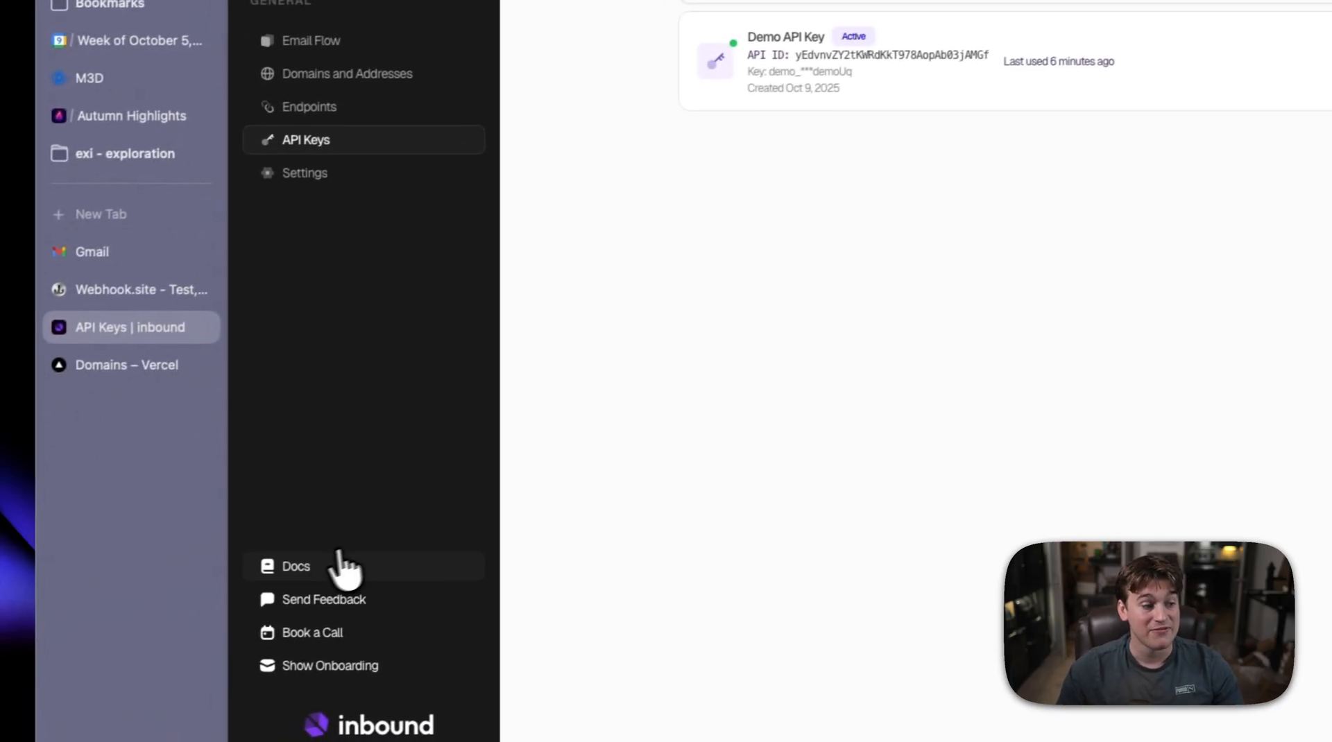
# Step: Read the List Scheduled Emails endpoint reference in Inbound Docs, then return to the API Keys page
pyautogui.click(295, 566)
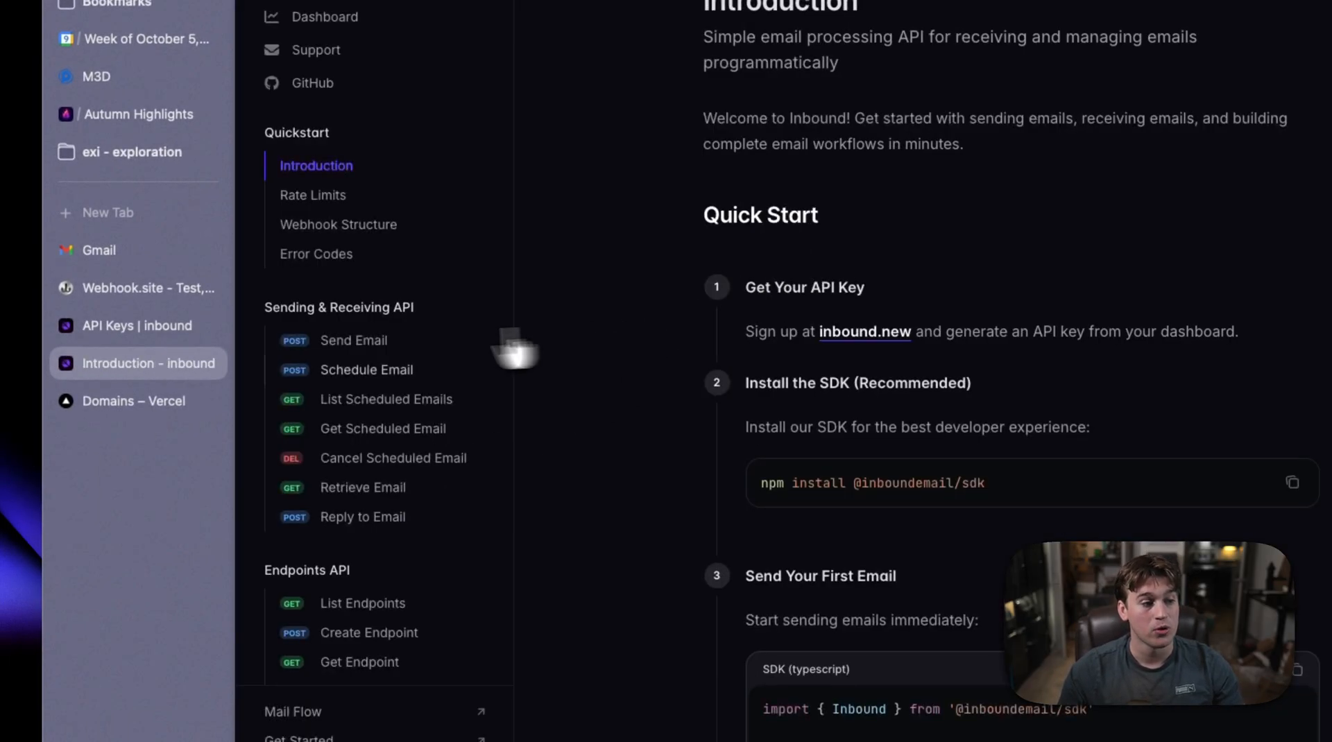
pyautogui.click(385, 400)
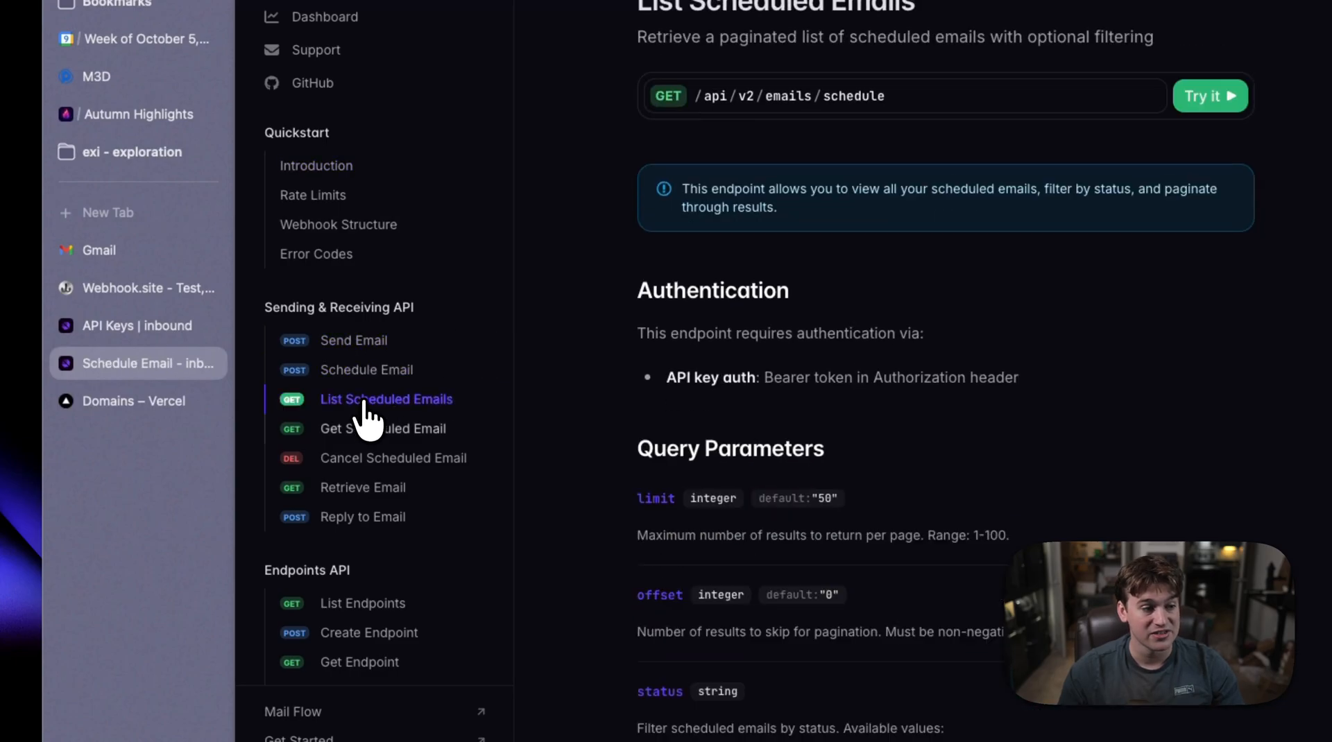
pyautogui.scroll(-3)
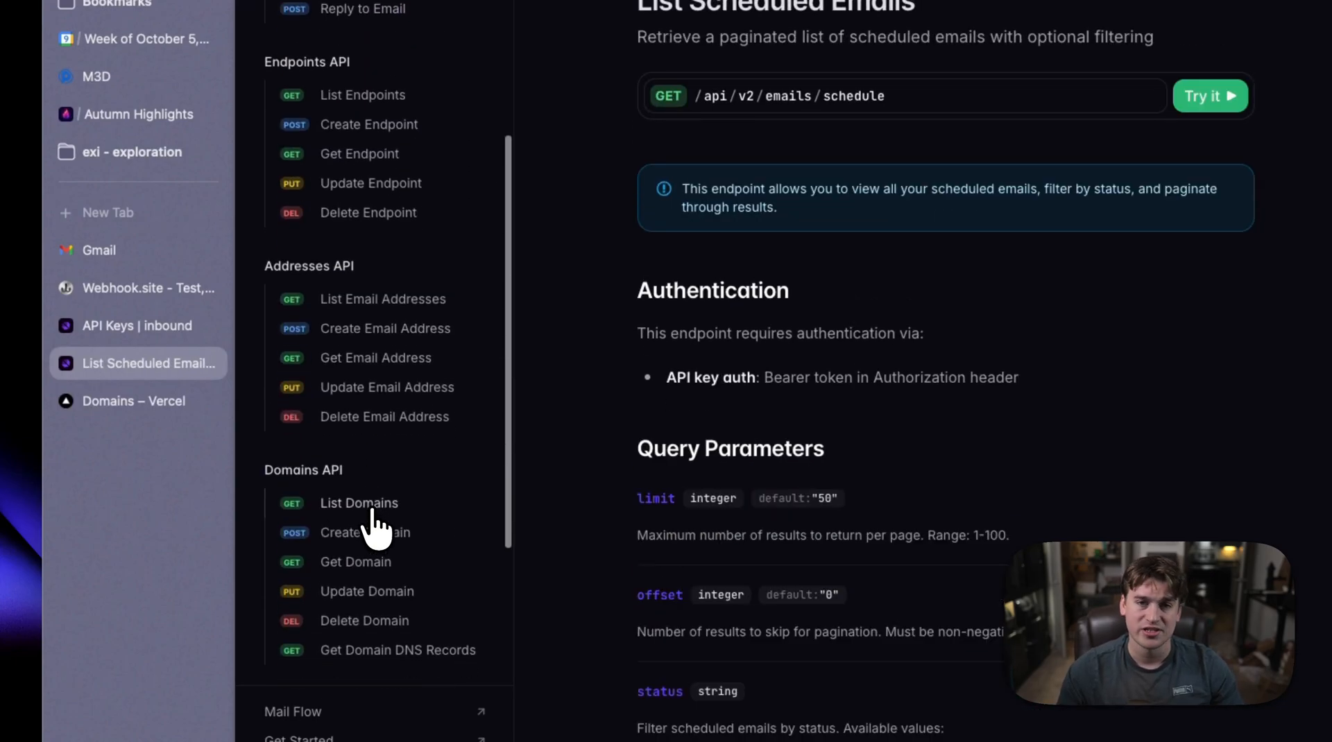
pyautogui.scroll(-3)
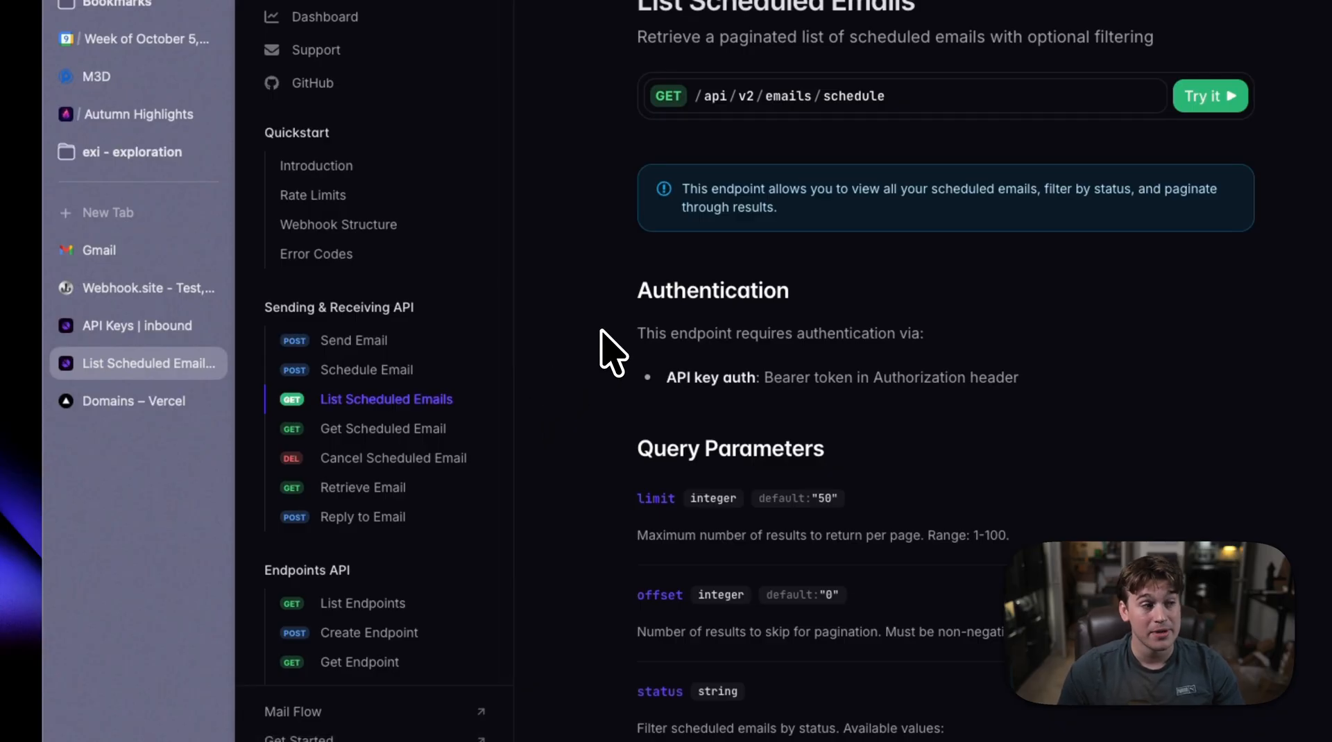
pyautogui.click(136, 325)
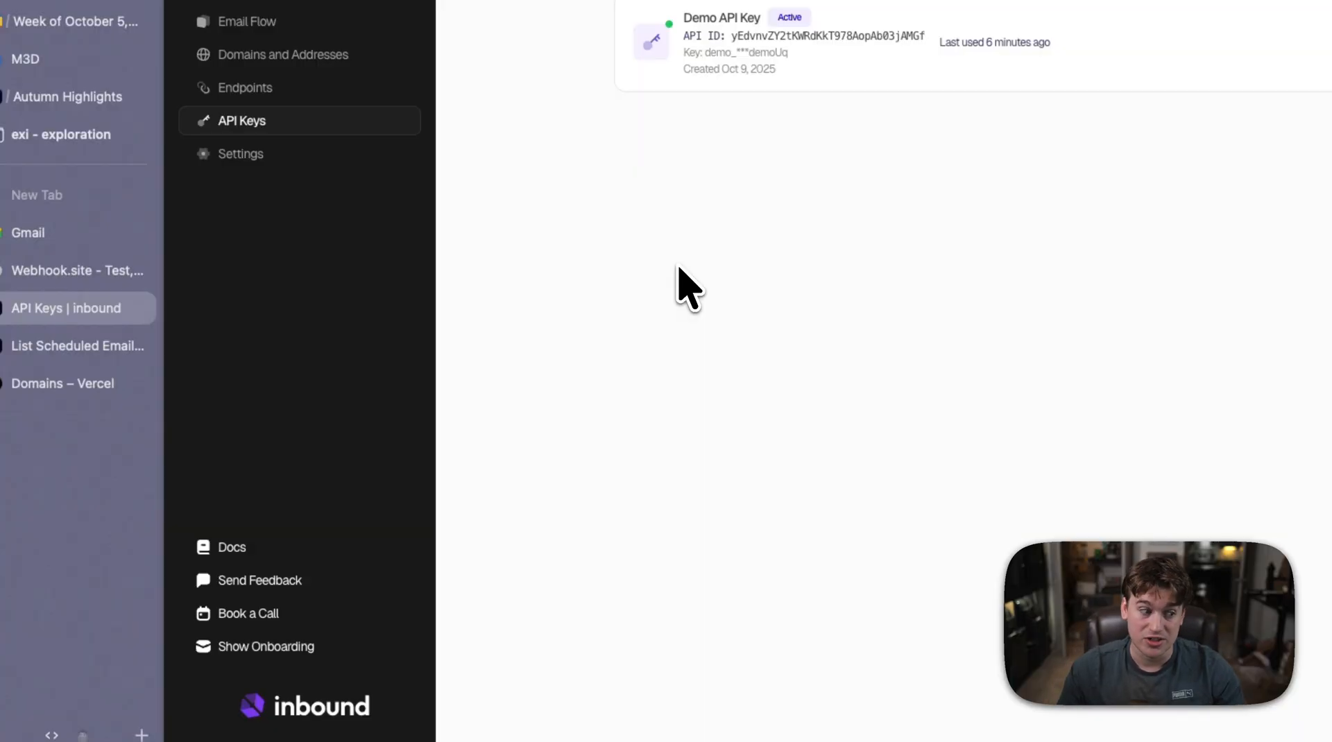
pyautogui.click(260, 580)
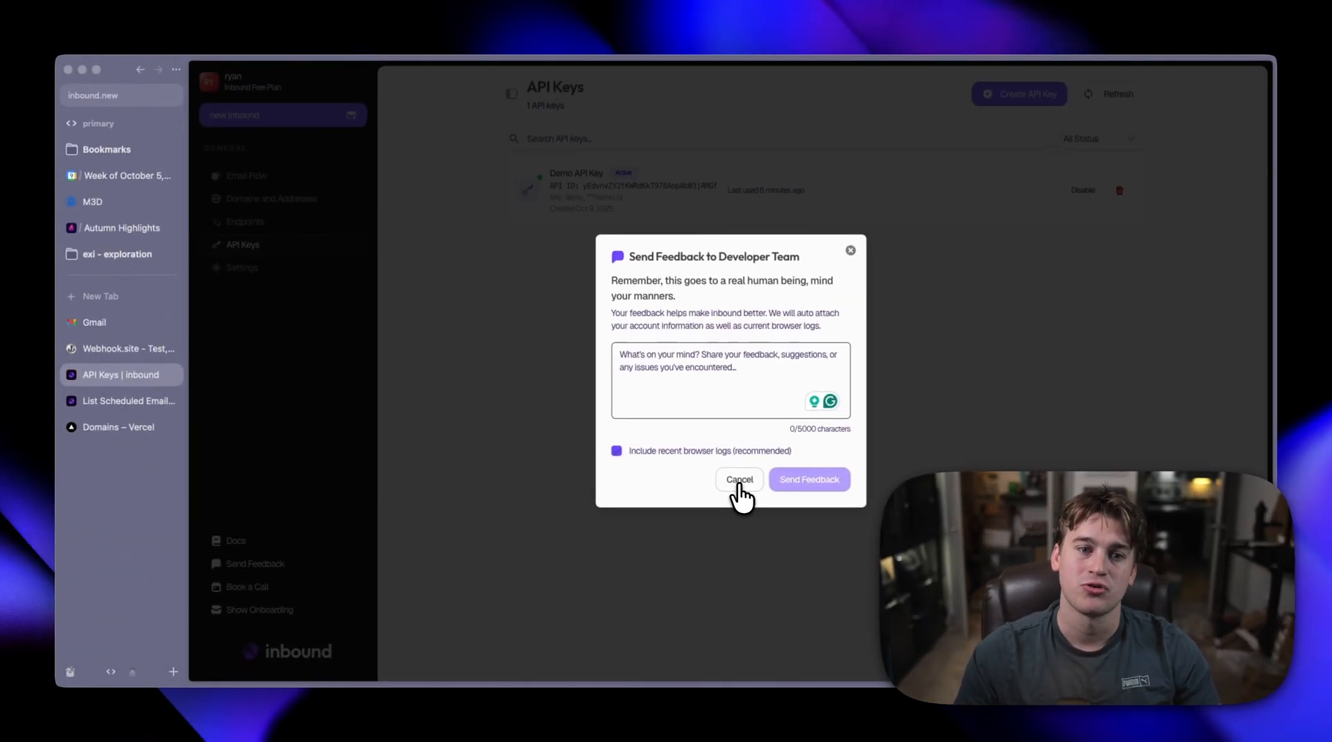
pyautogui.click(738, 479)
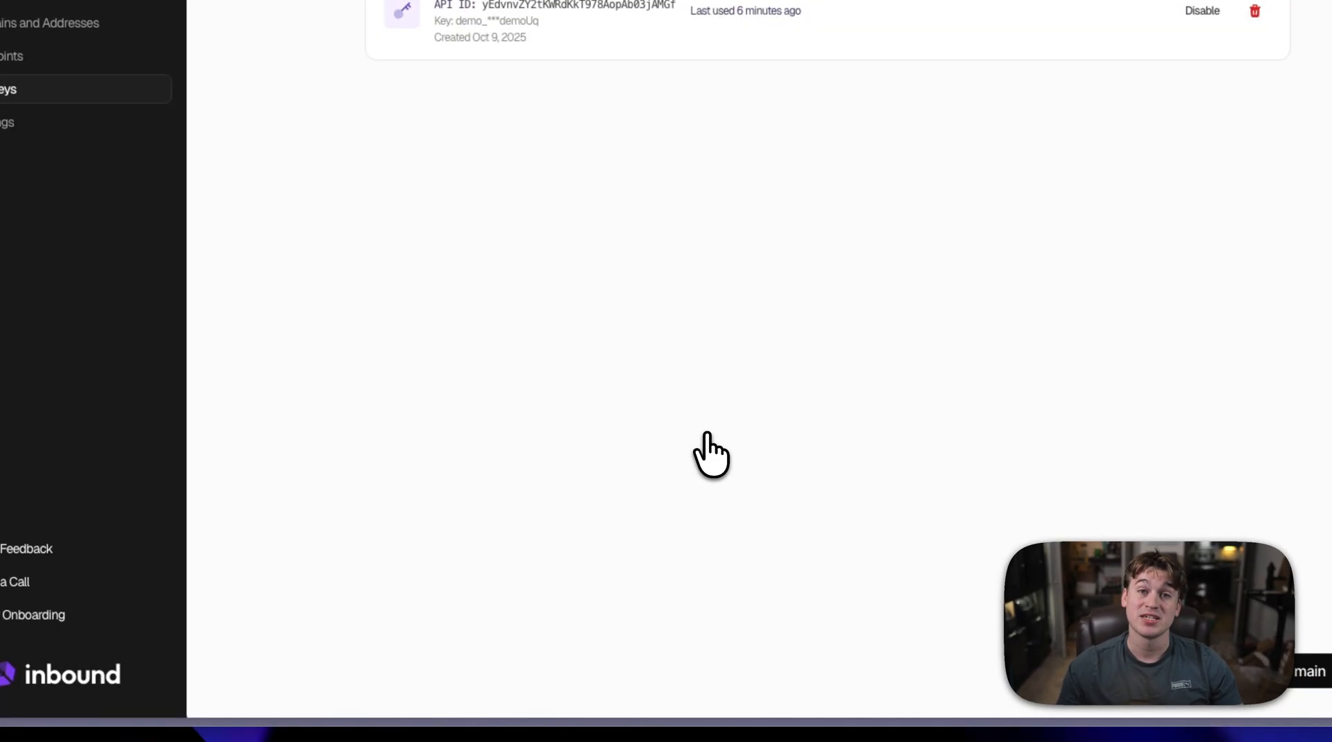